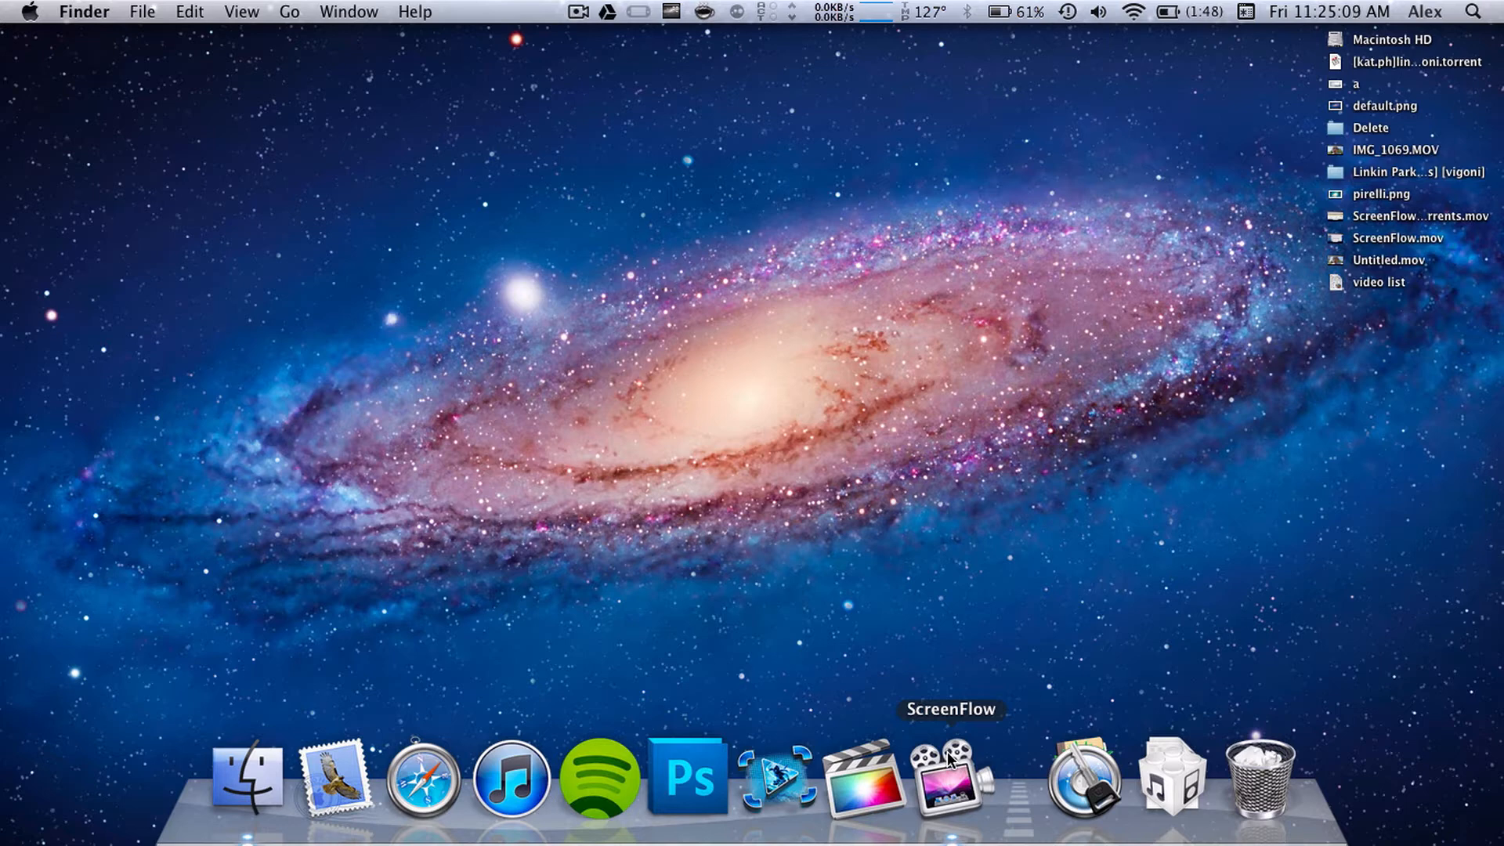
mouse_move(858, 698)
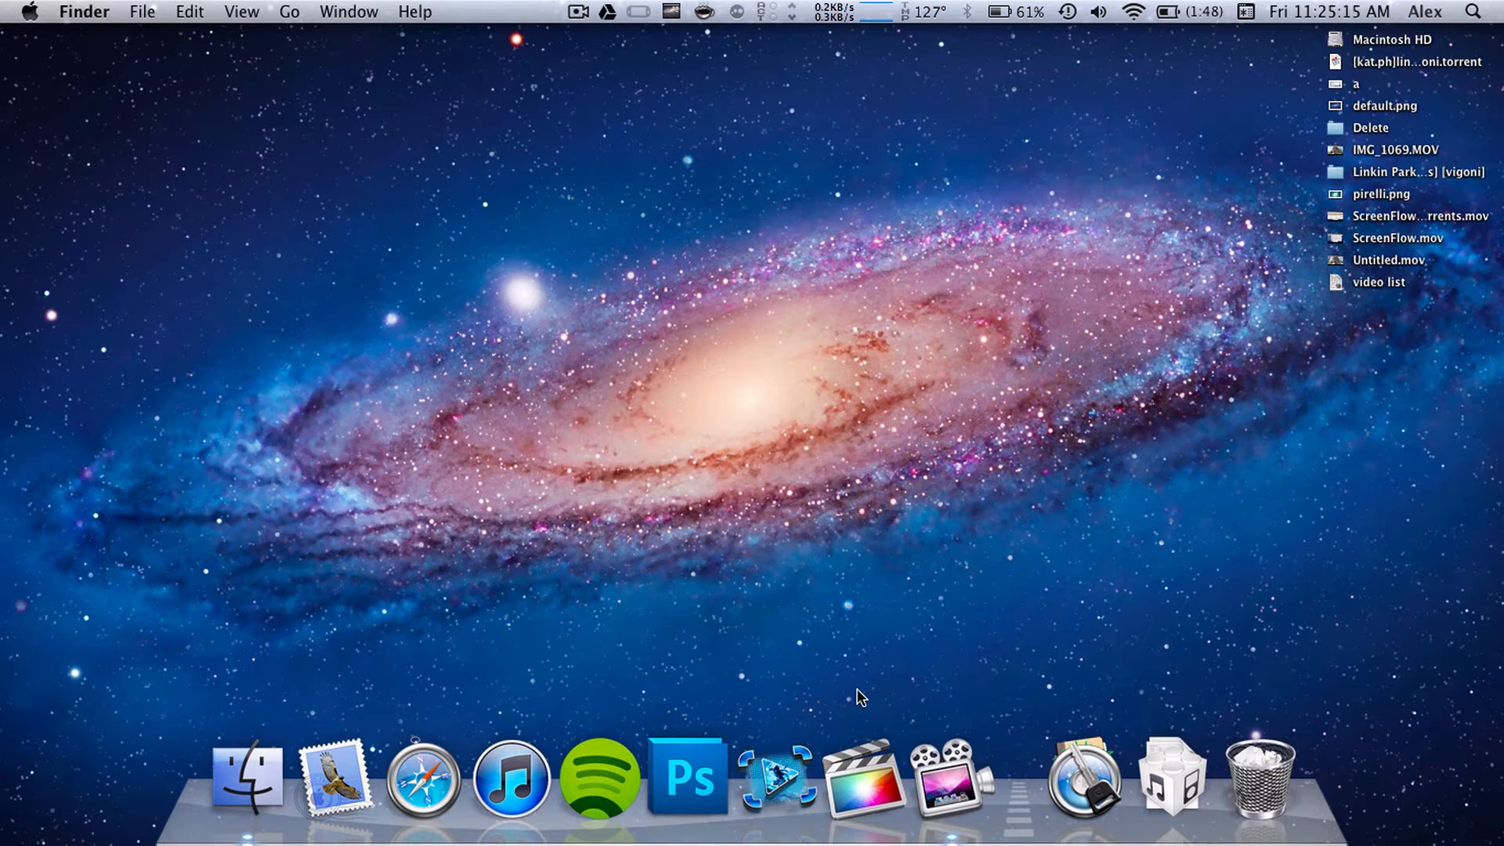
mouse_move(828, 664)
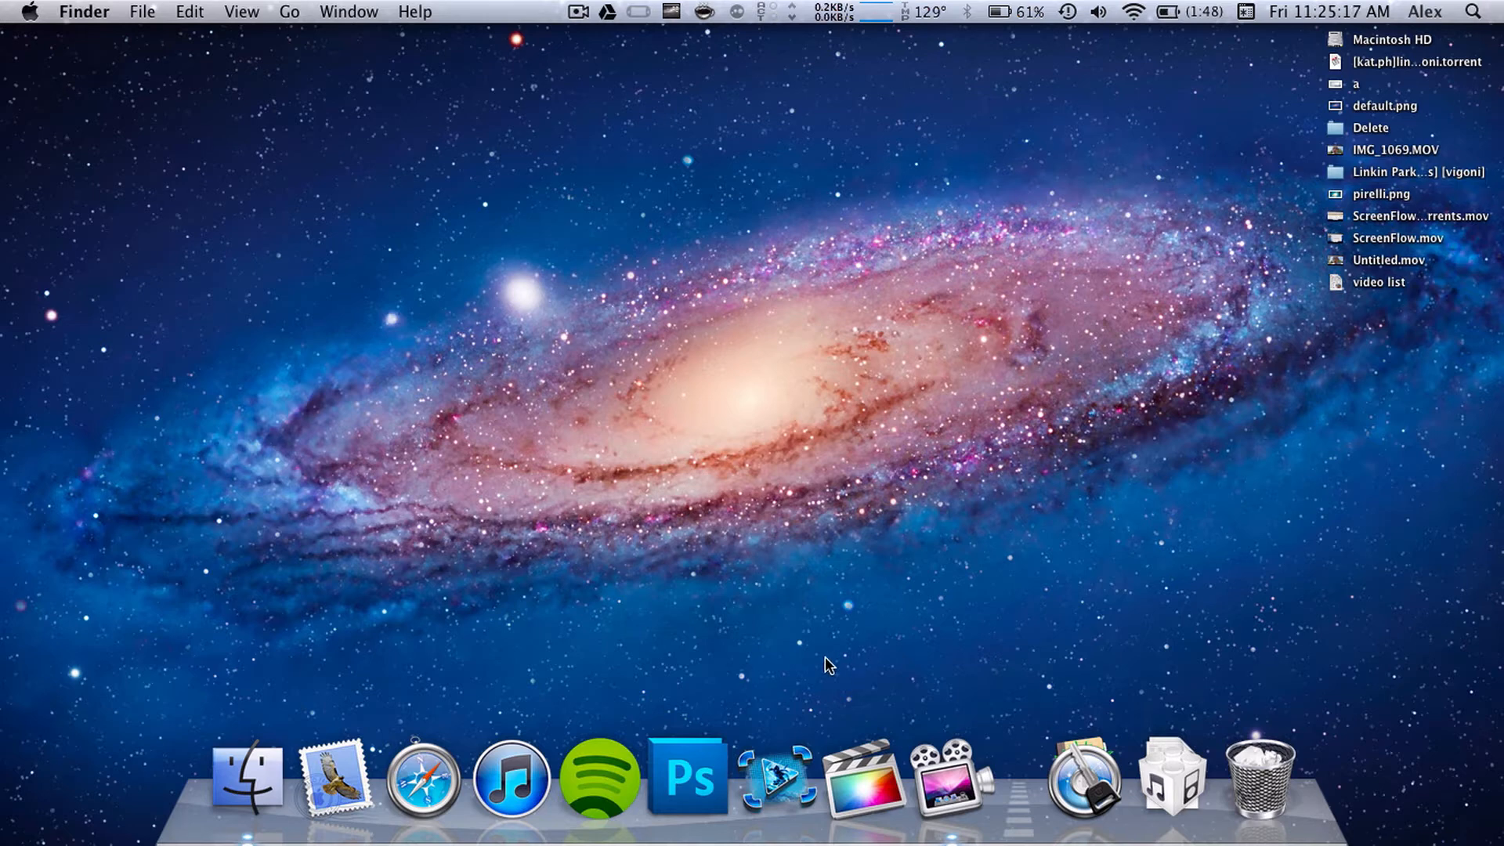
mouse_move(774, 777)
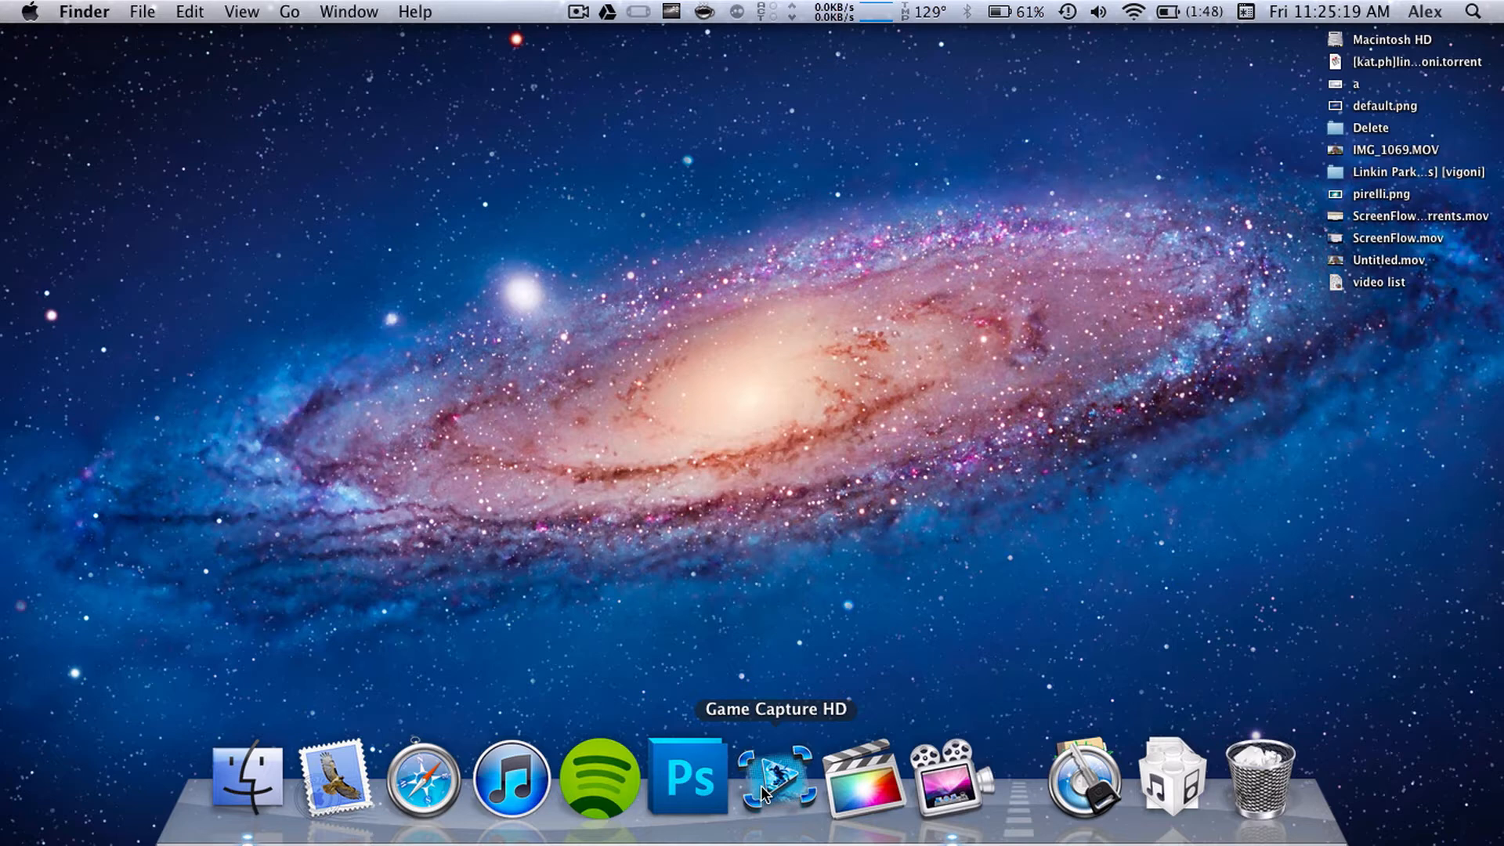
mouse_move(874, 431)
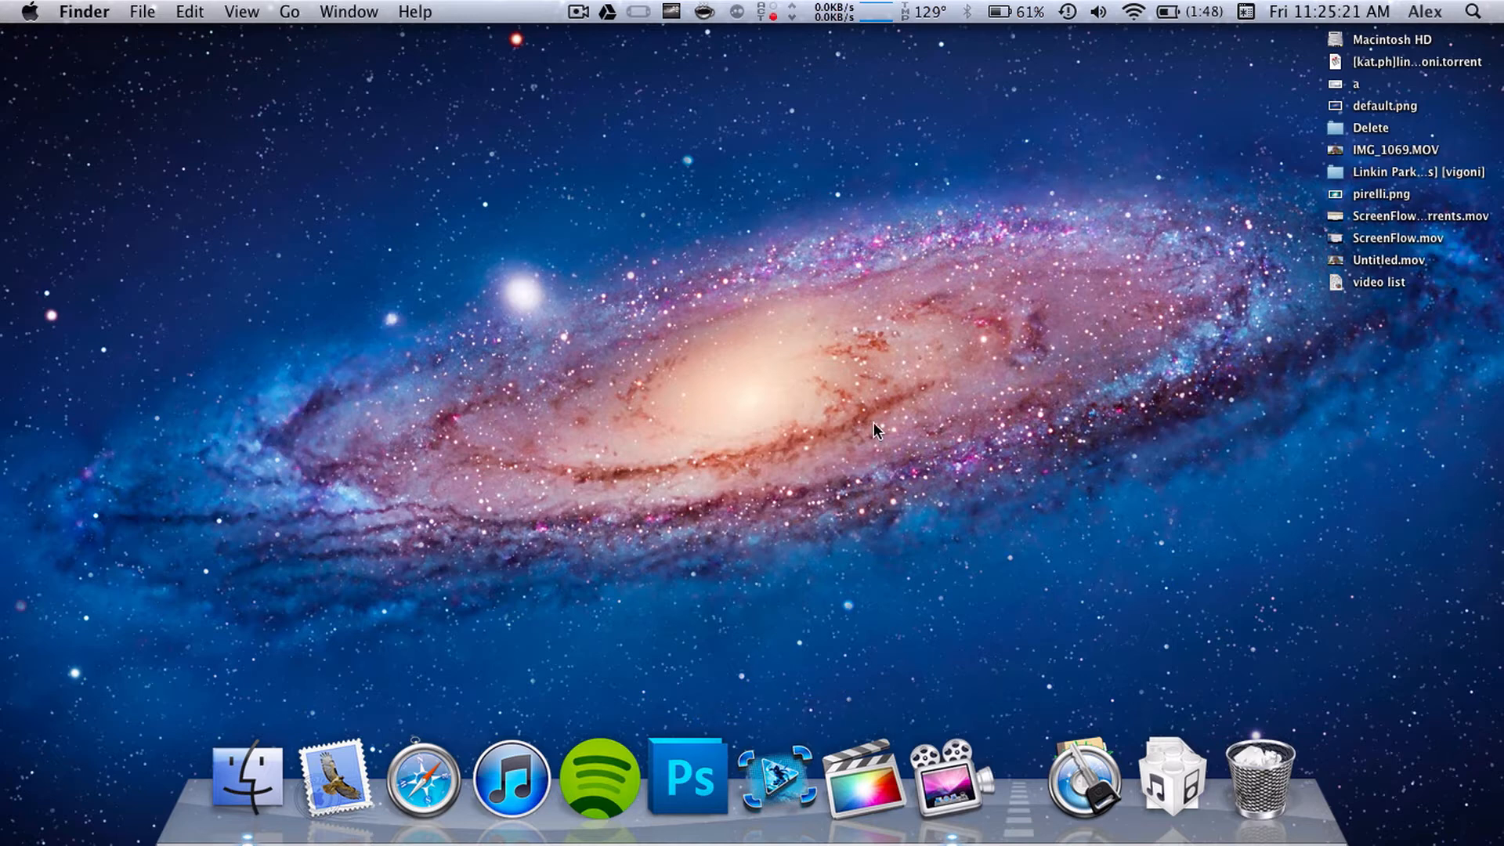
mouse_move(950, 777)
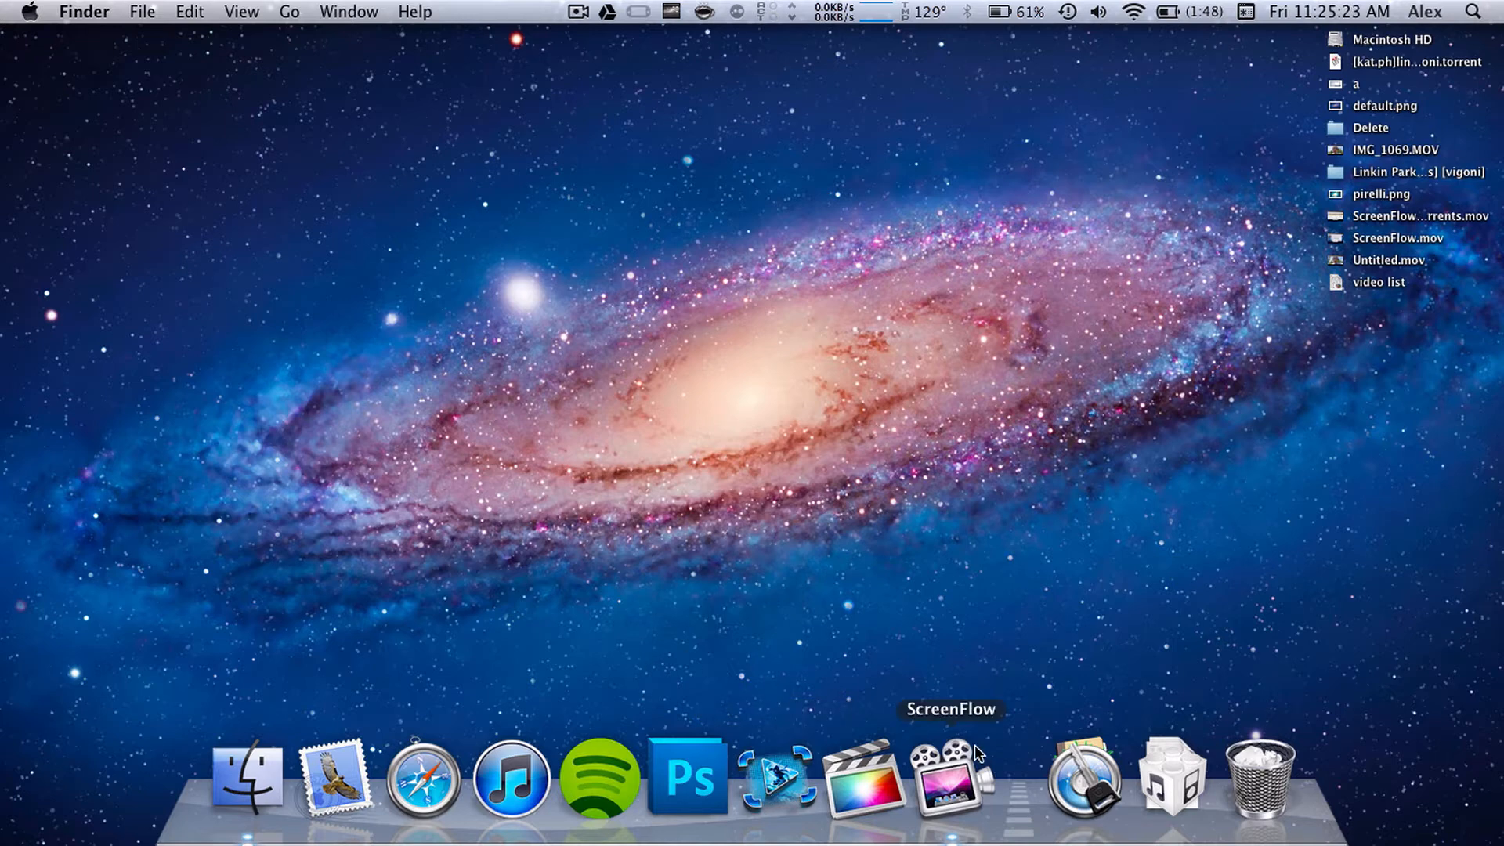
mouse_move(461, 308)
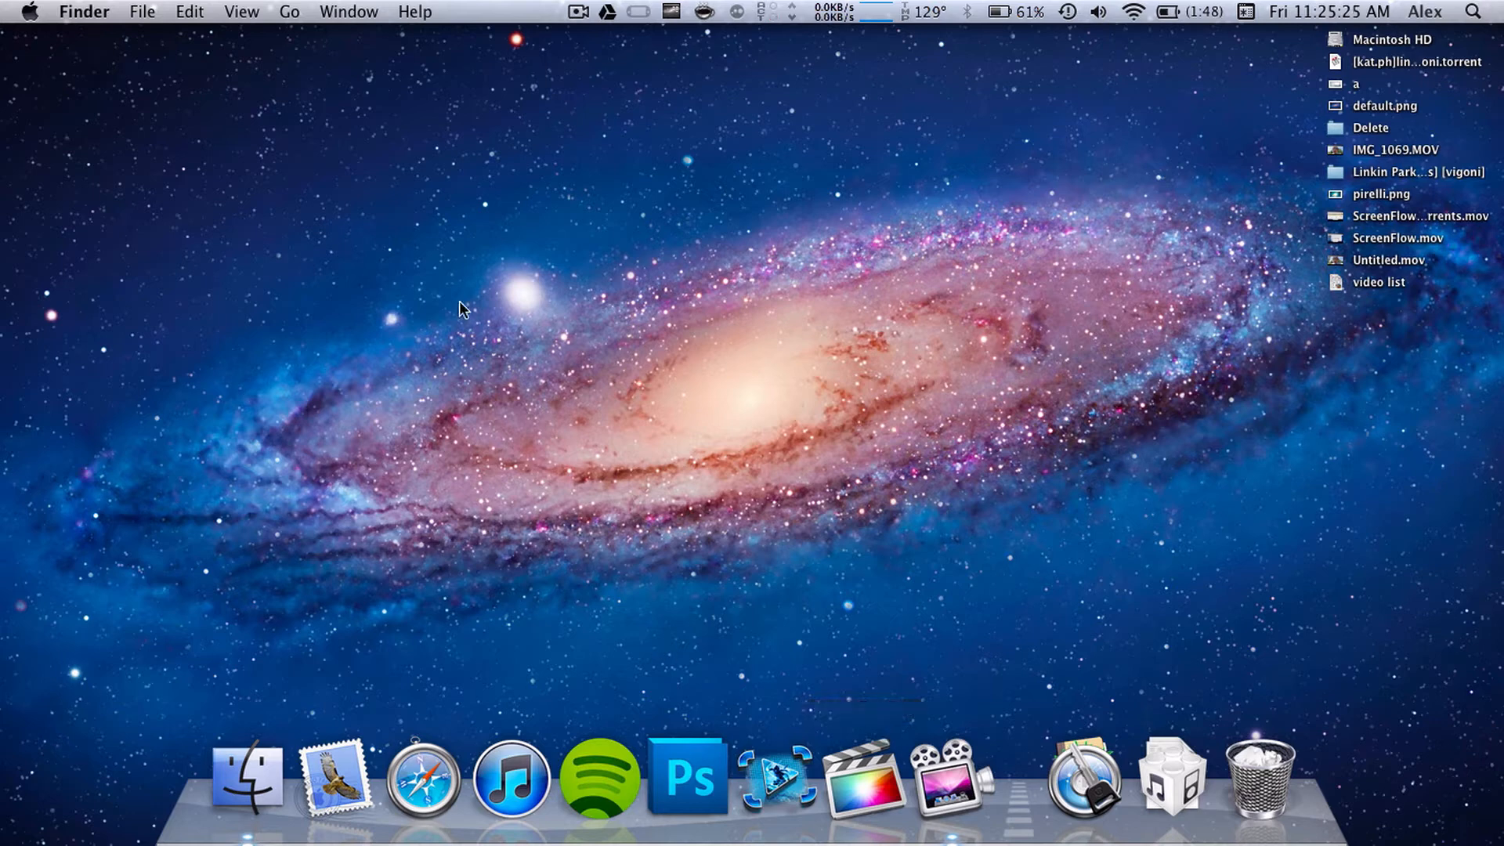
mouse_move(461, 290)
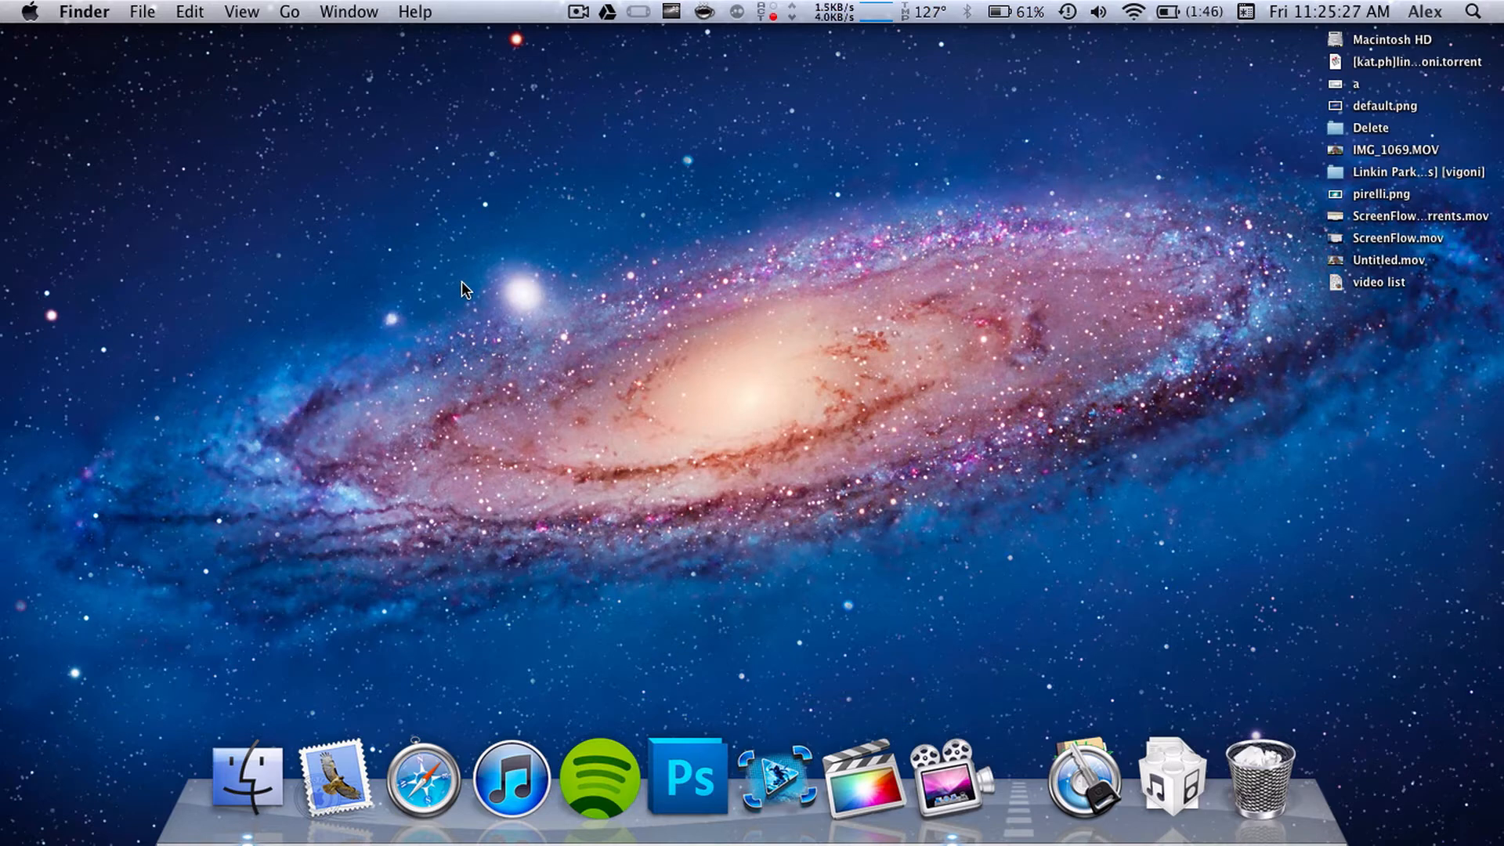
mouse_move(465, 312)
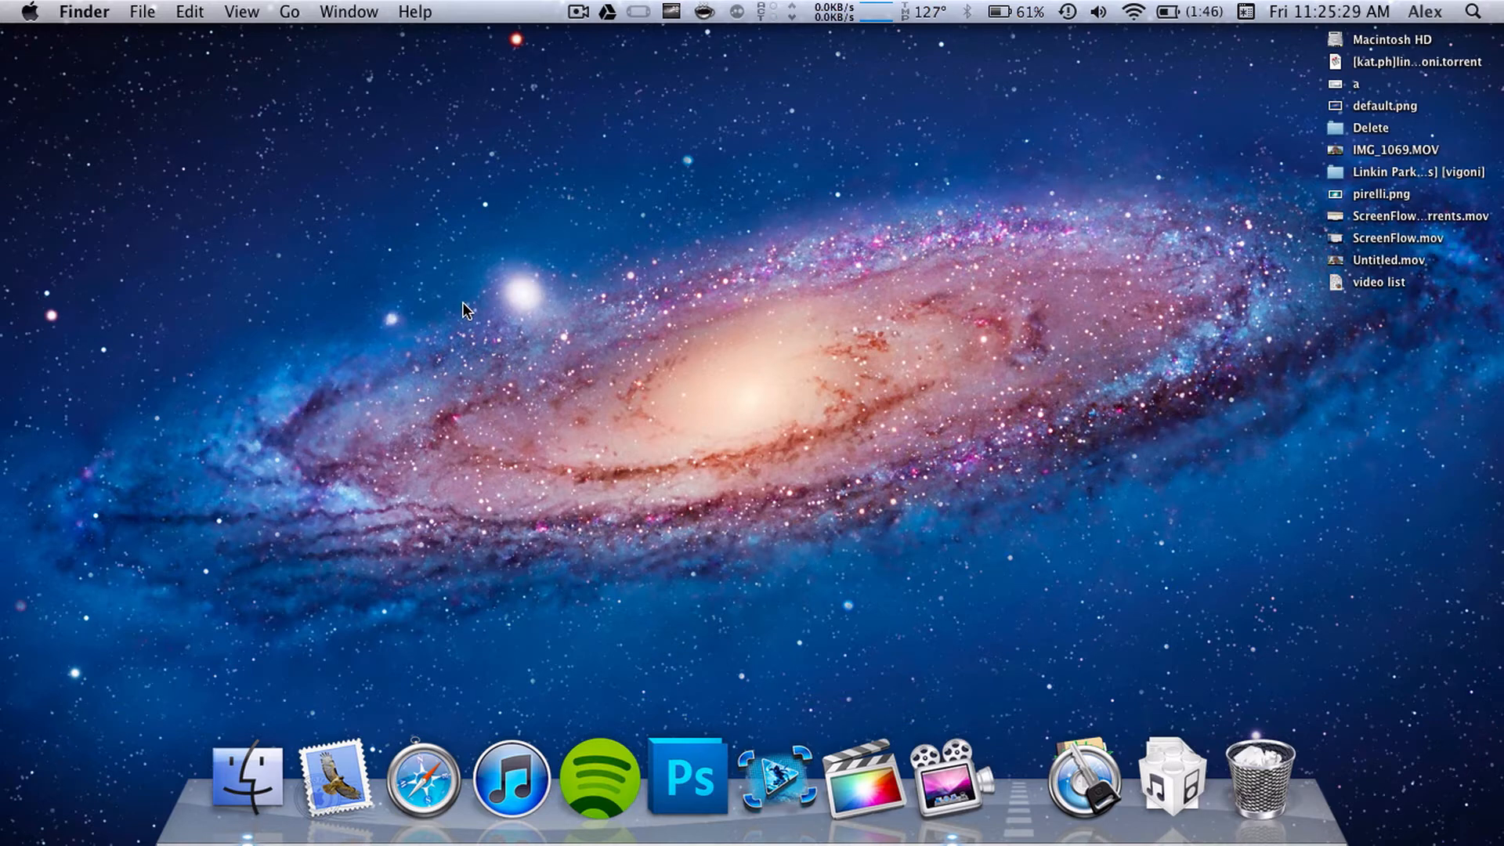
mouse_move(247, 777)
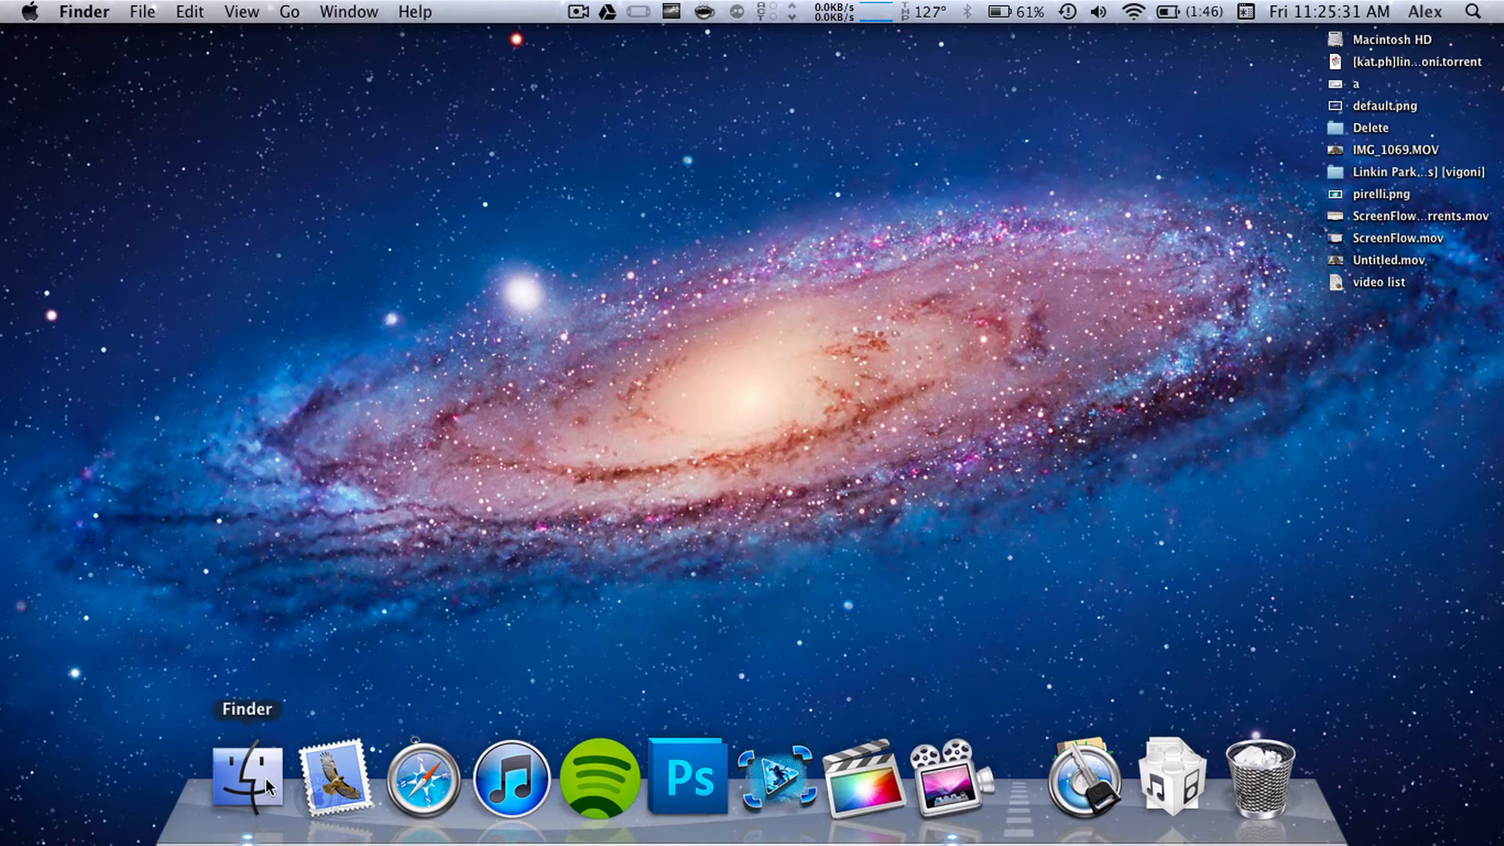
Navigate Finder to ~/Library/Preferences/ using Go to Folder
click(289, 12)
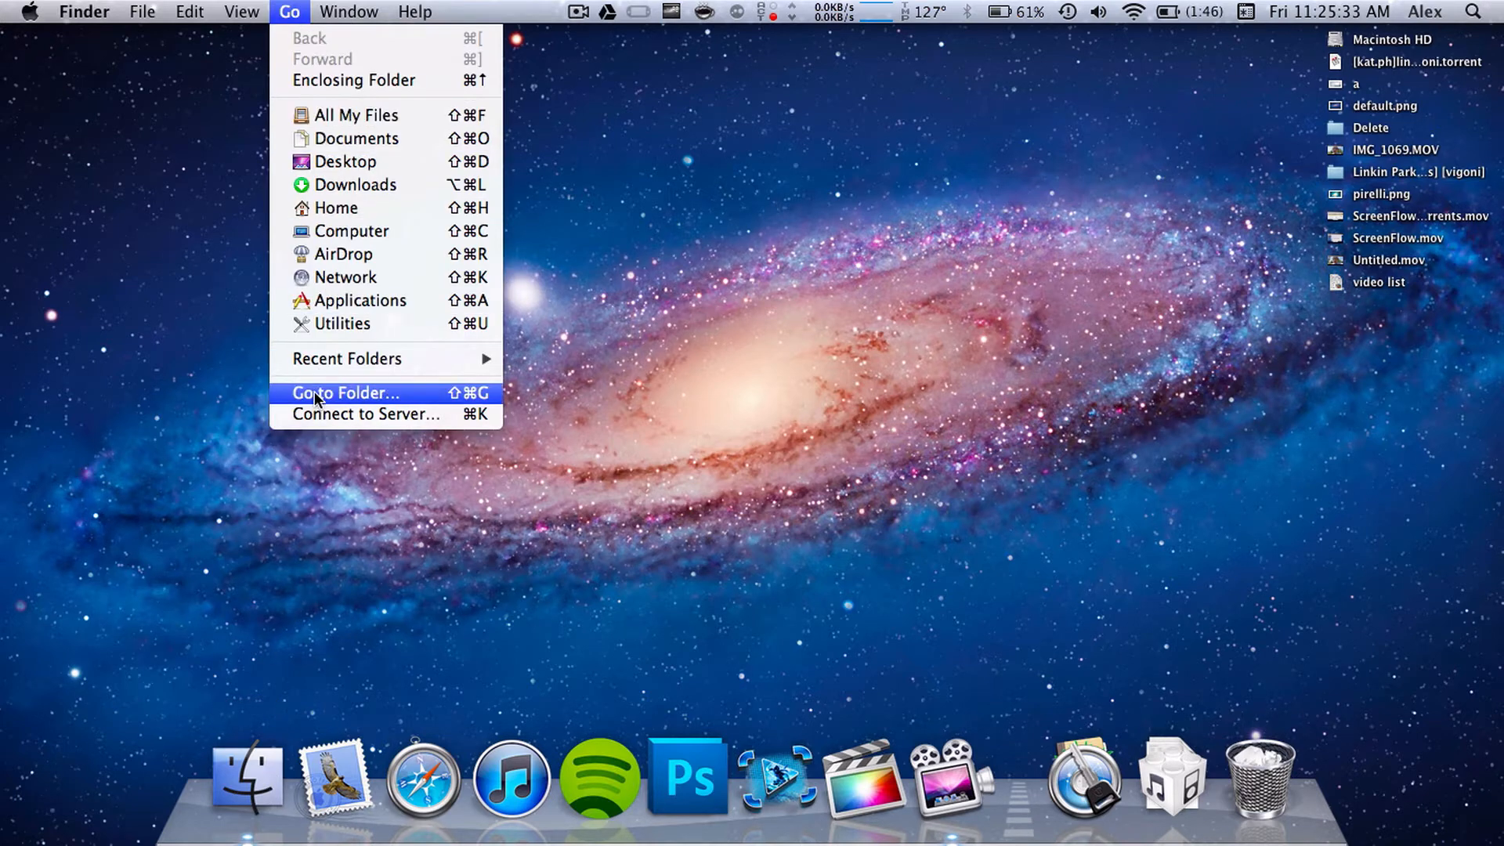
click(345, 392)
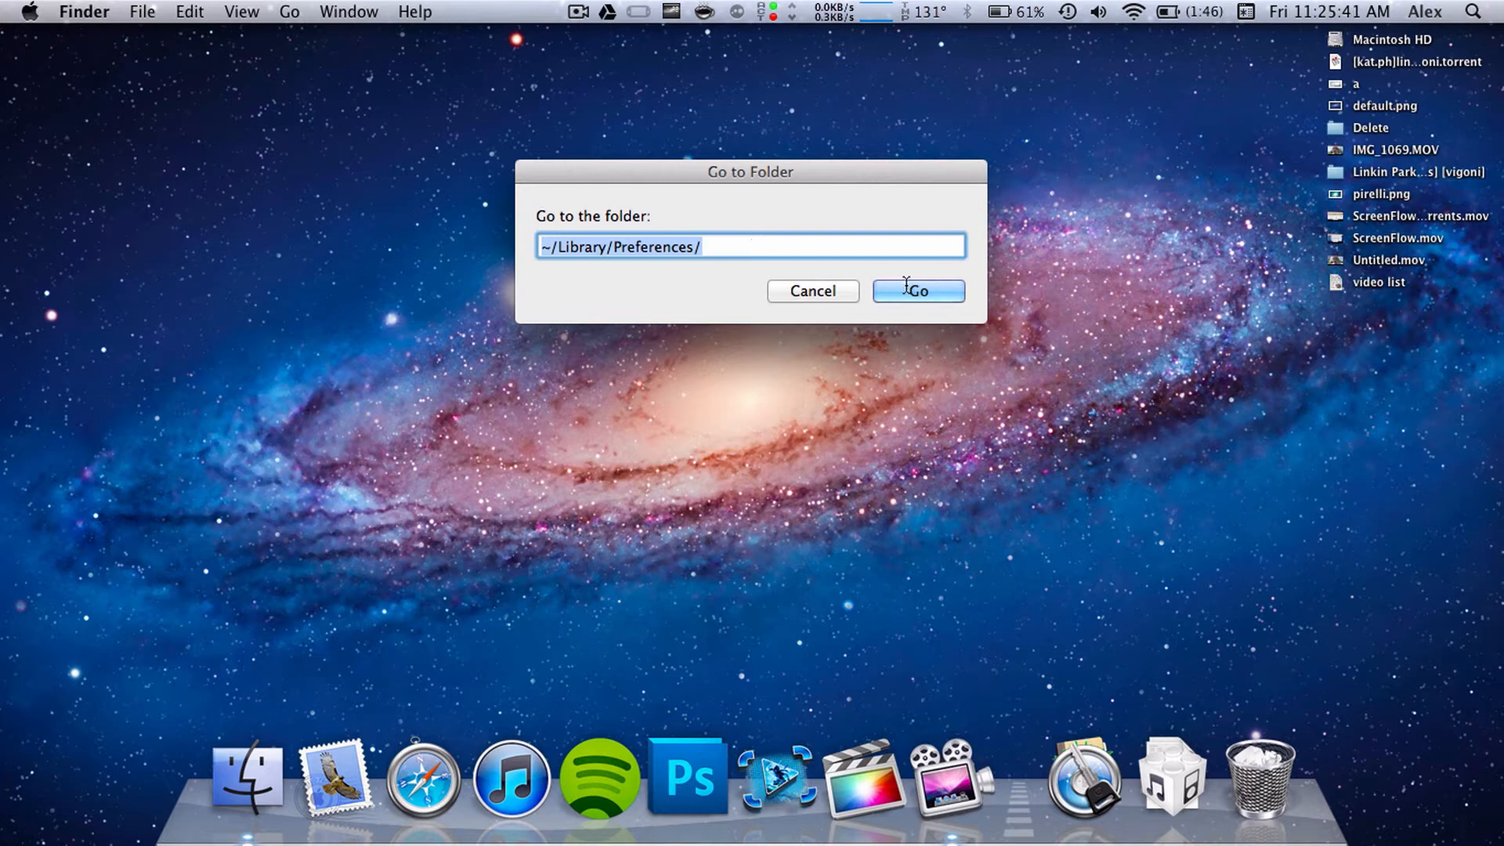
click(918, 290)
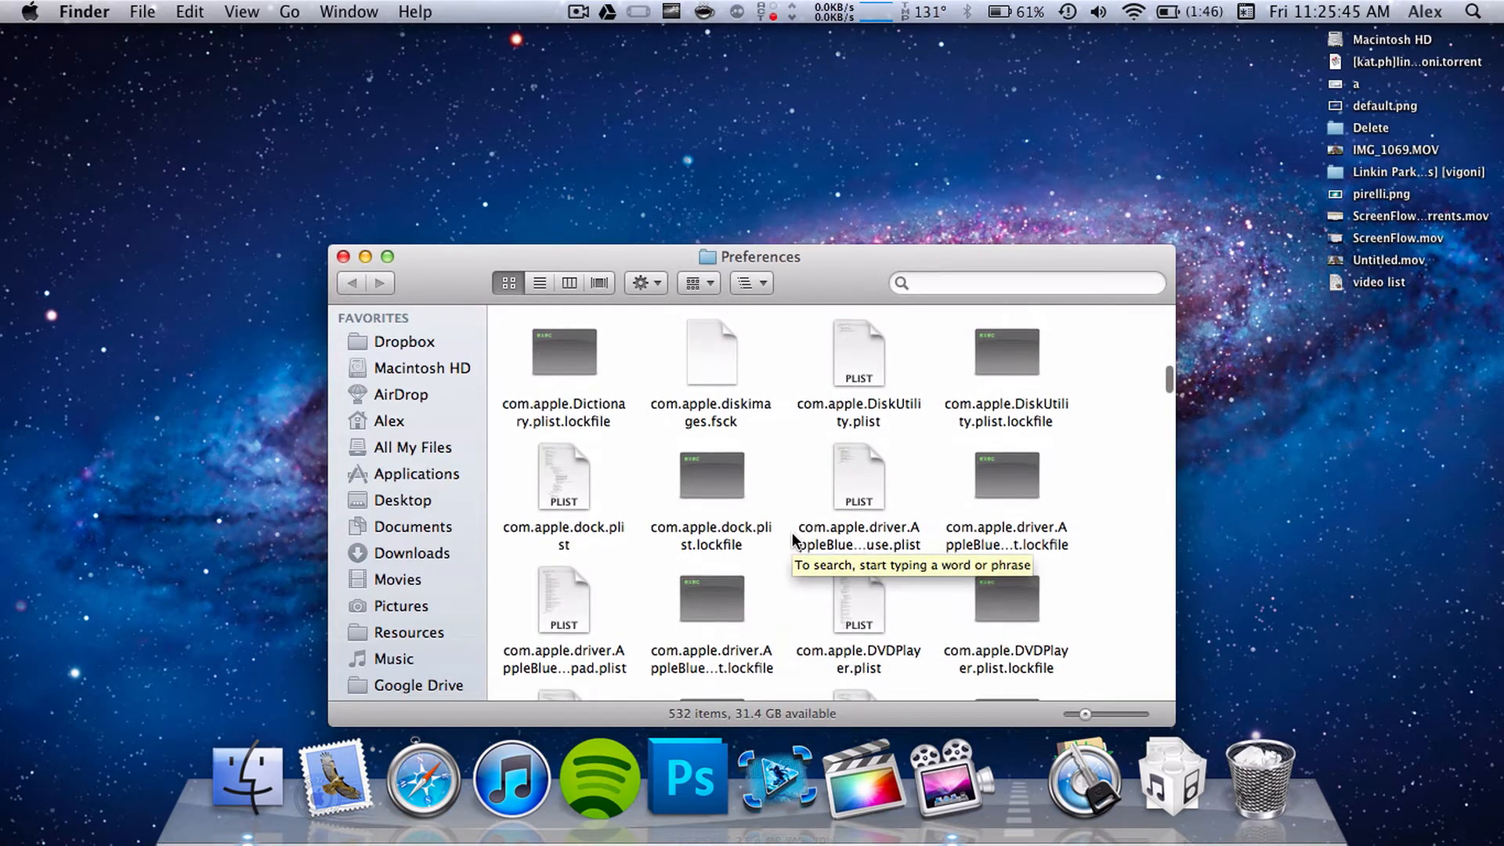
Move com.apple.dock.plist to the Trash and close the Preferences window
scroll(down, 3)
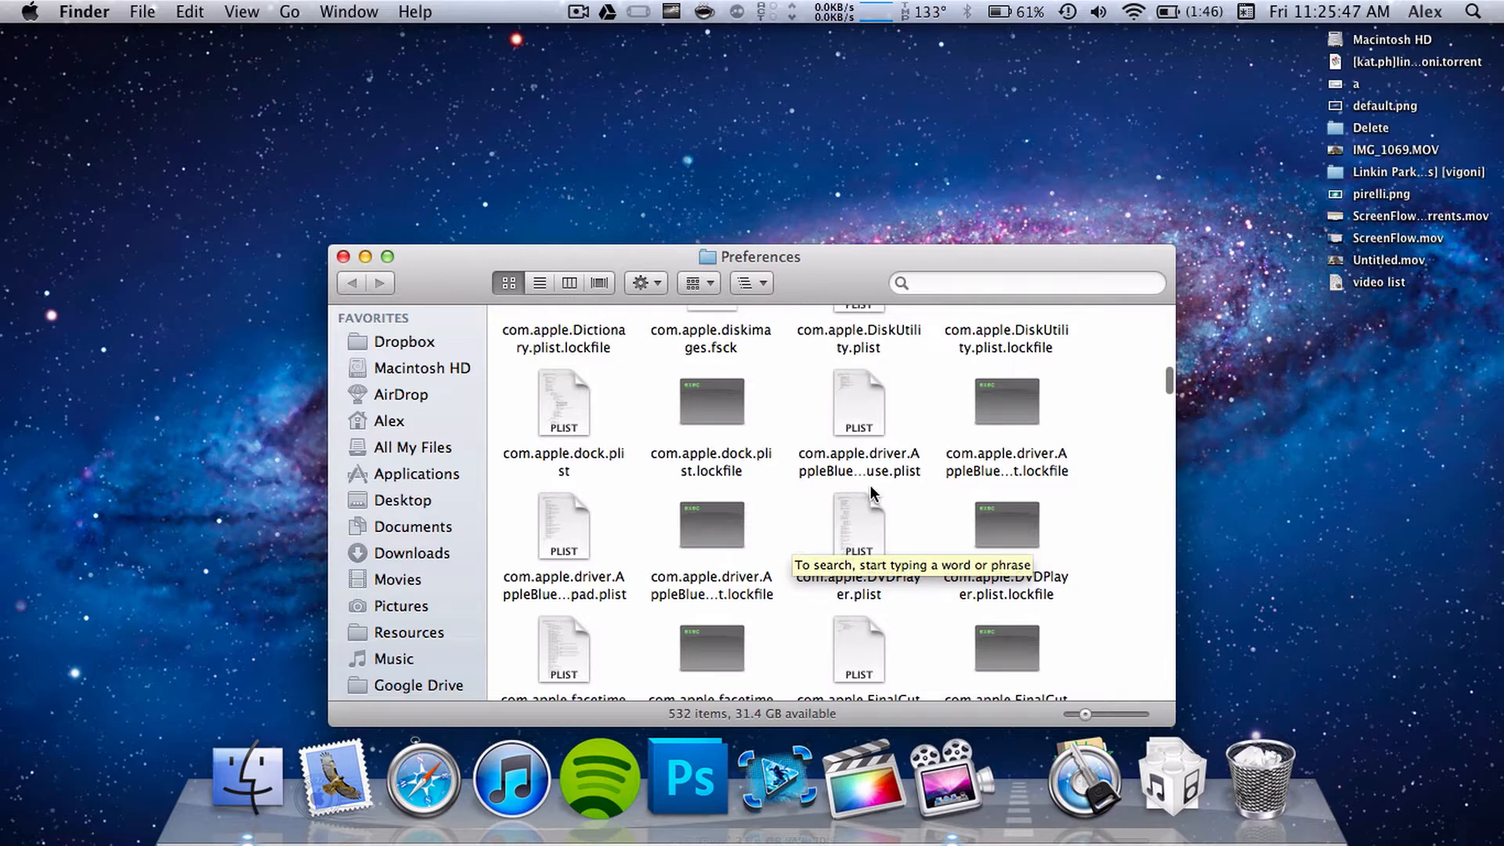
mouse_move(1015, 505)
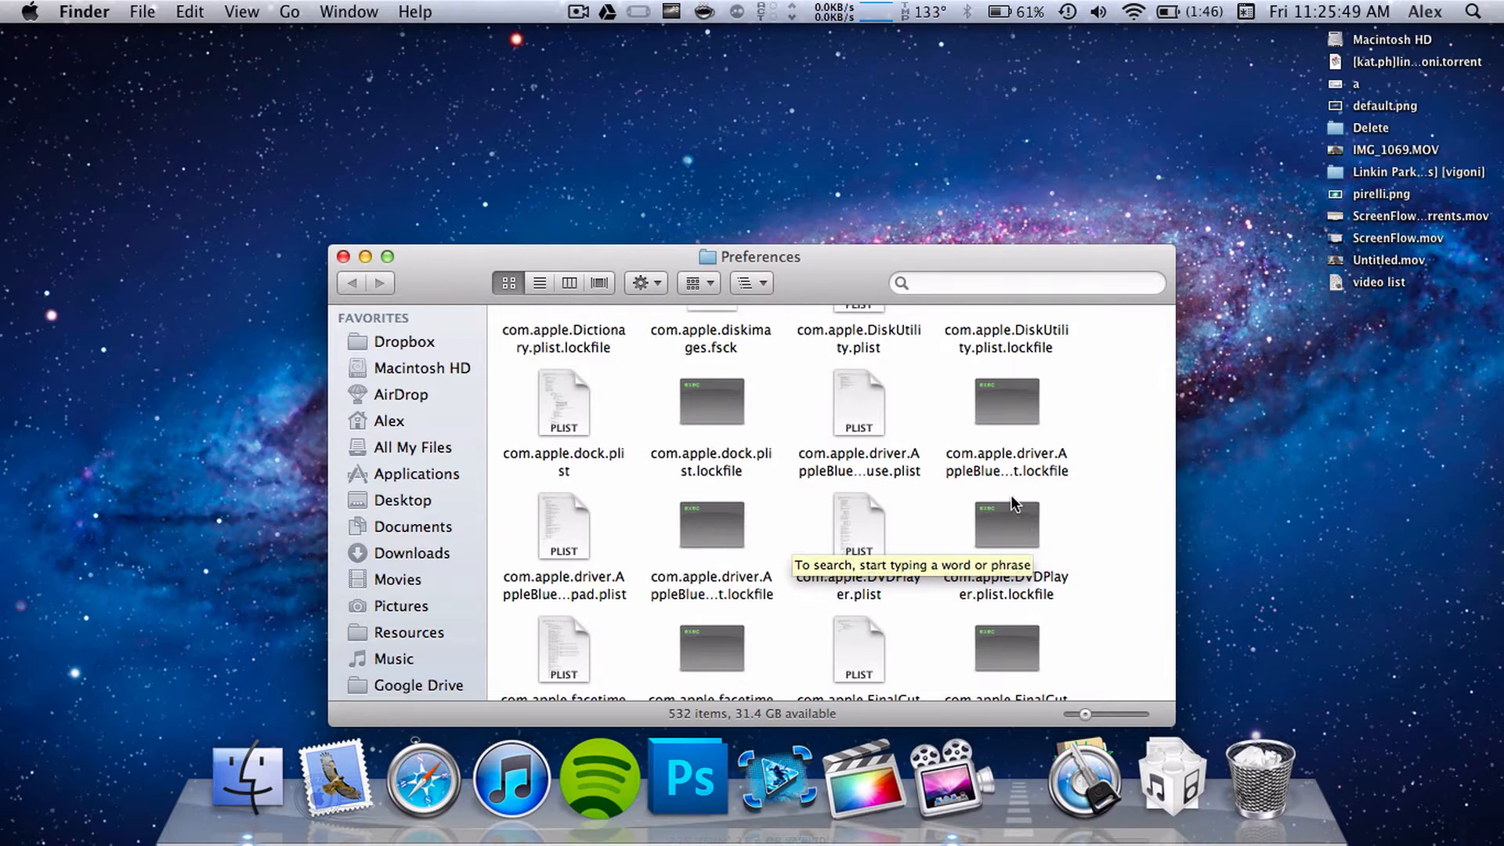
click(564, 401)
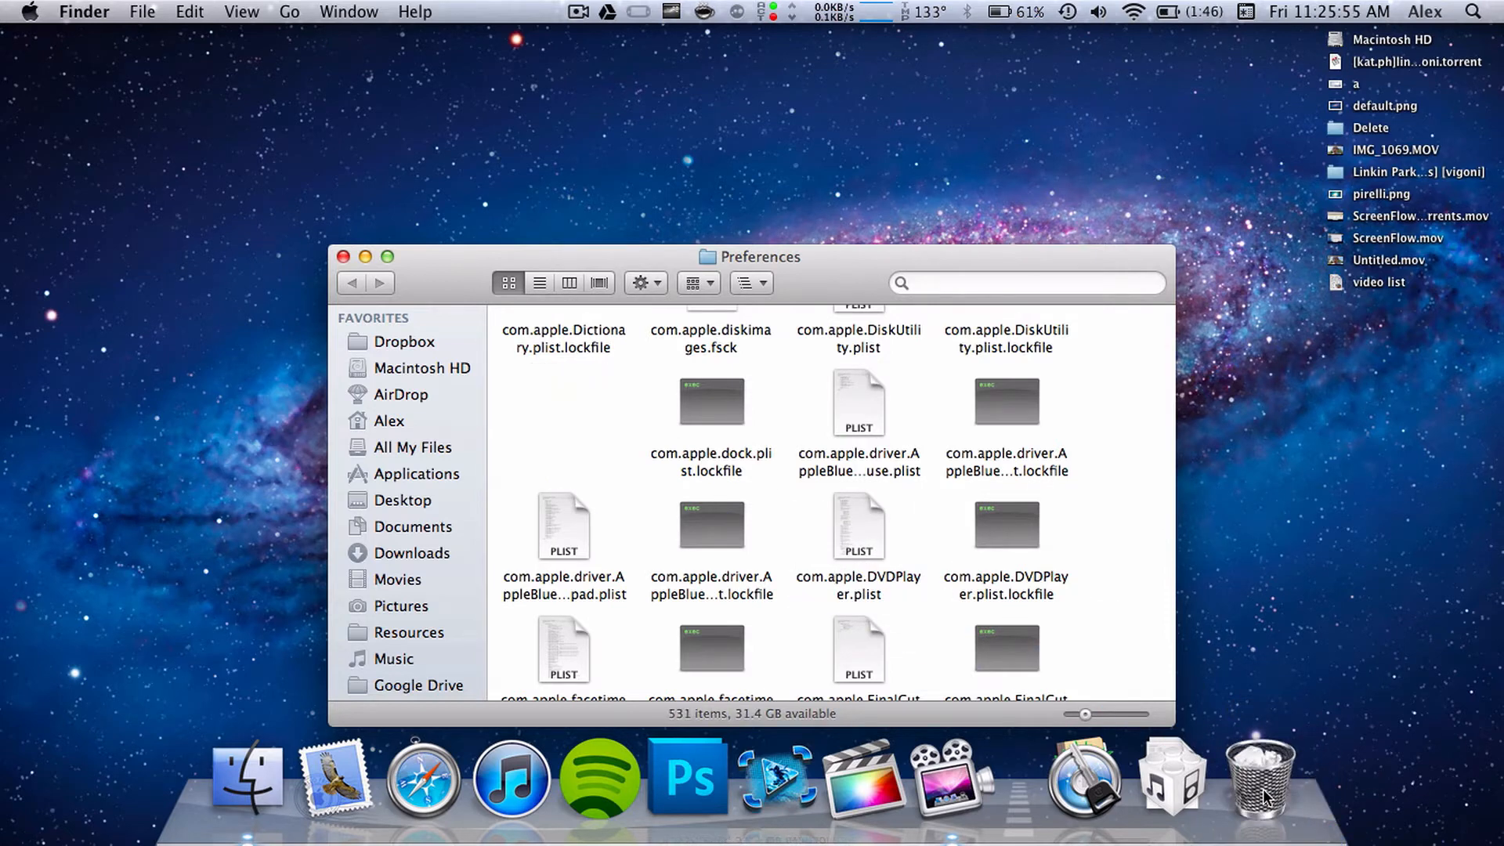
click(343, 257)
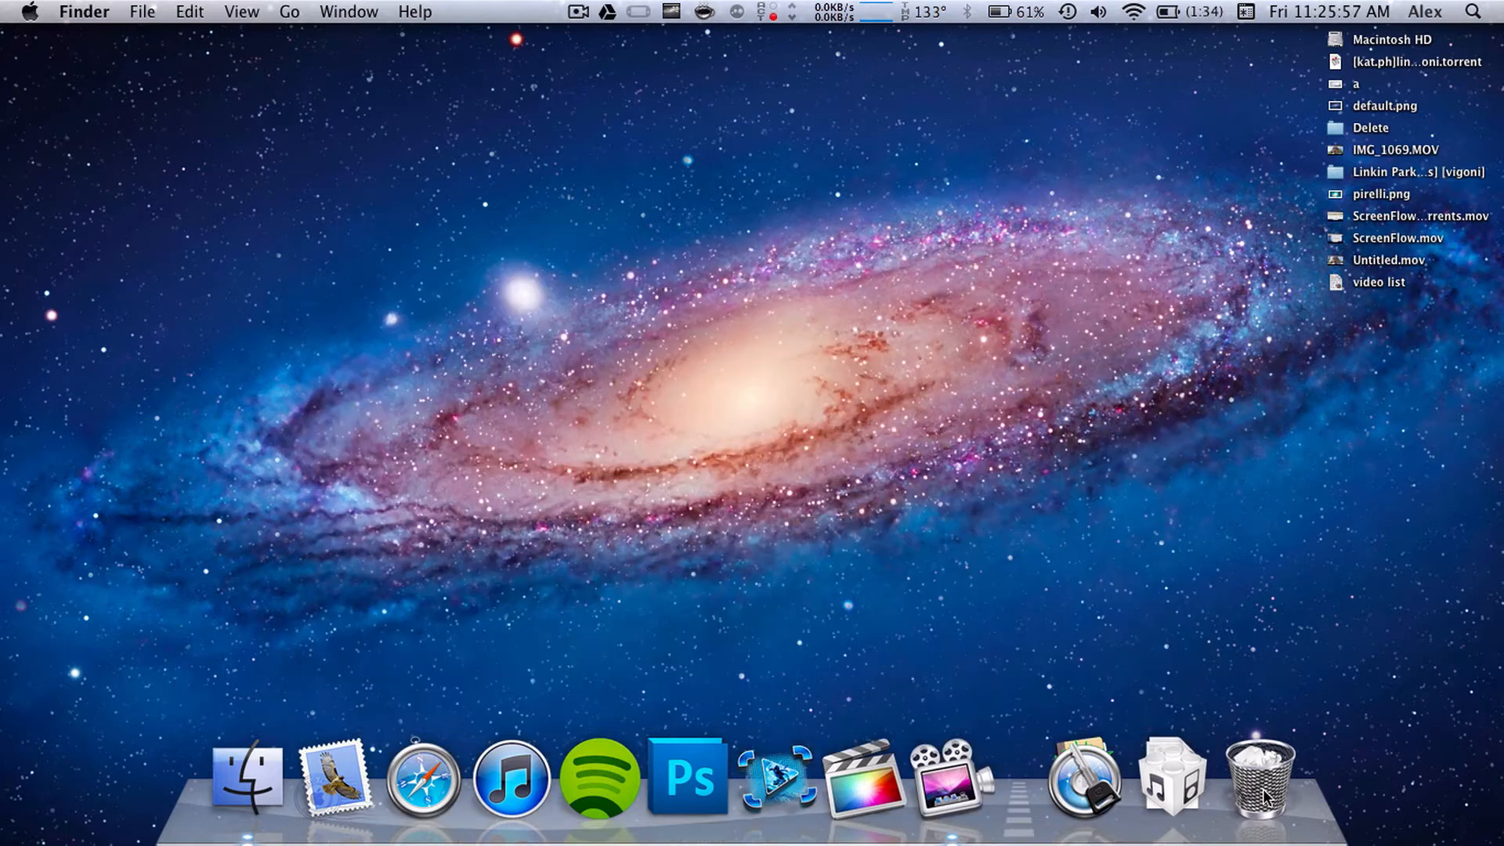
Open the Utilities folder from the Applications stack in the Dock
click(1082, 778)
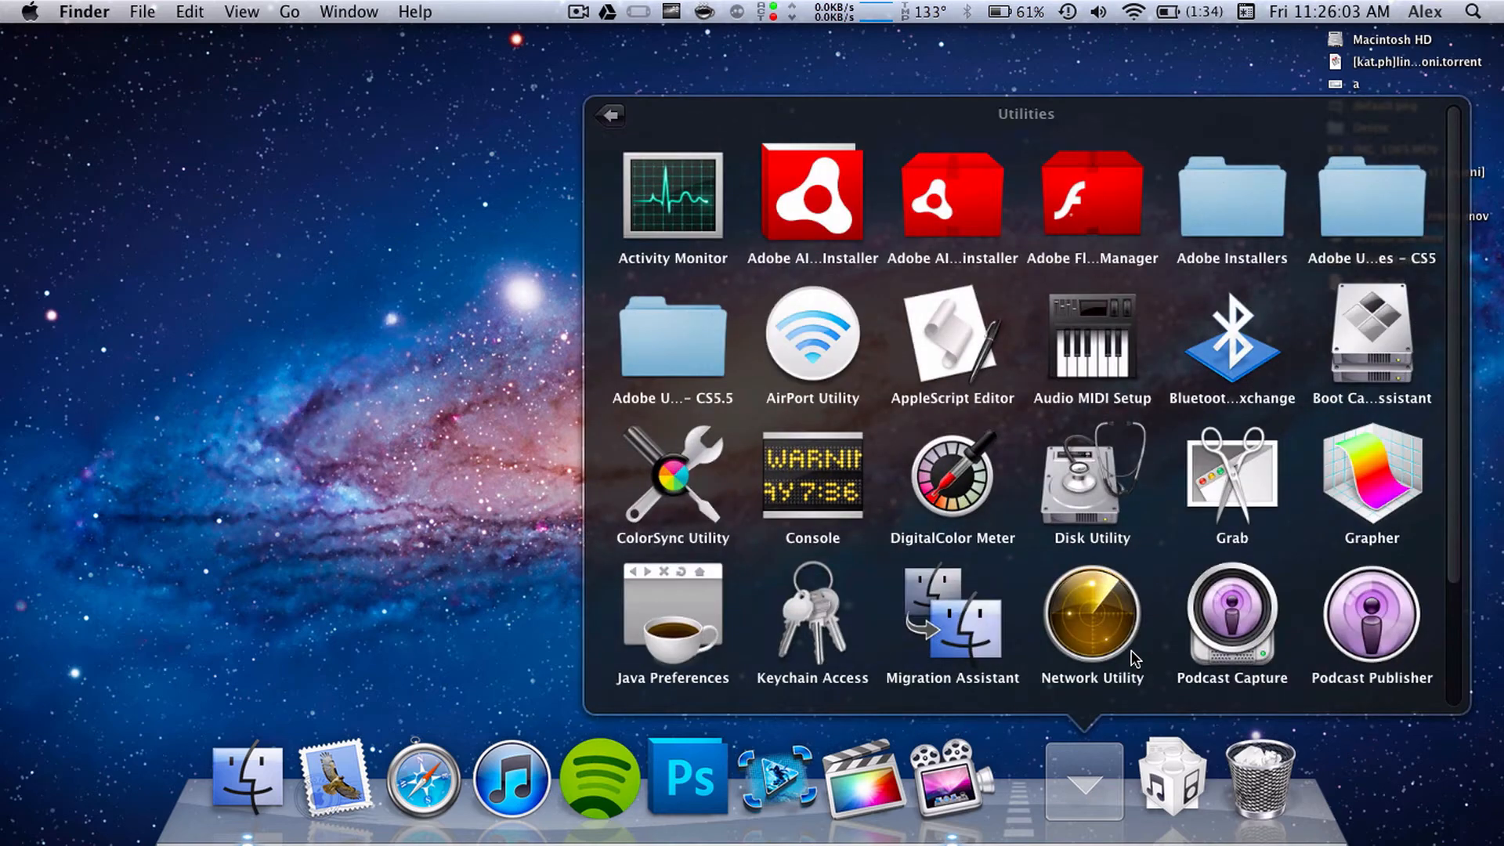
click(952, 474)
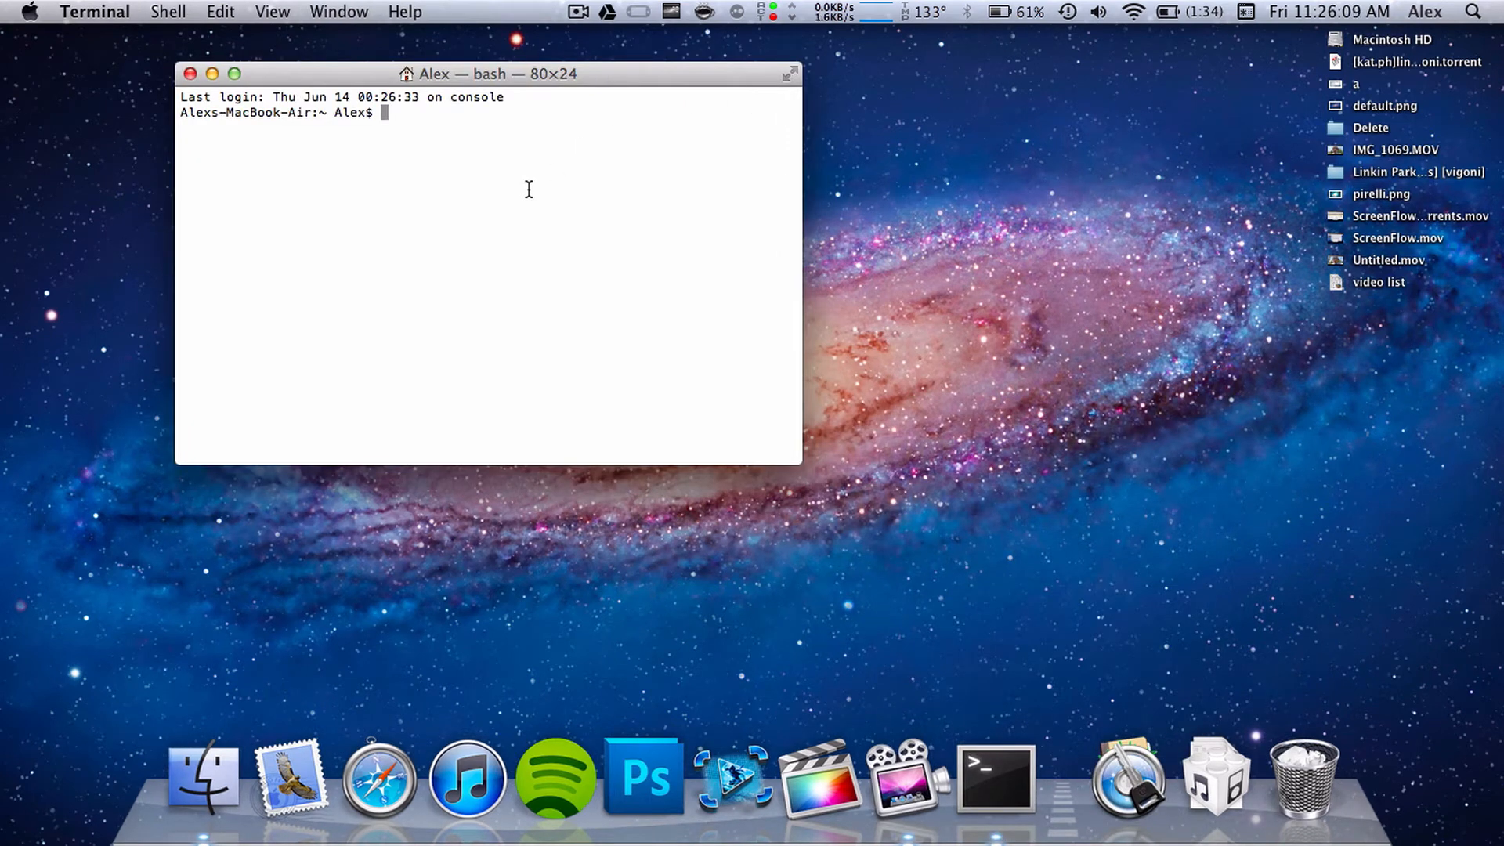
Run 'killall Dock' in Terminal to relaunch the Dock with default apps
text(k)
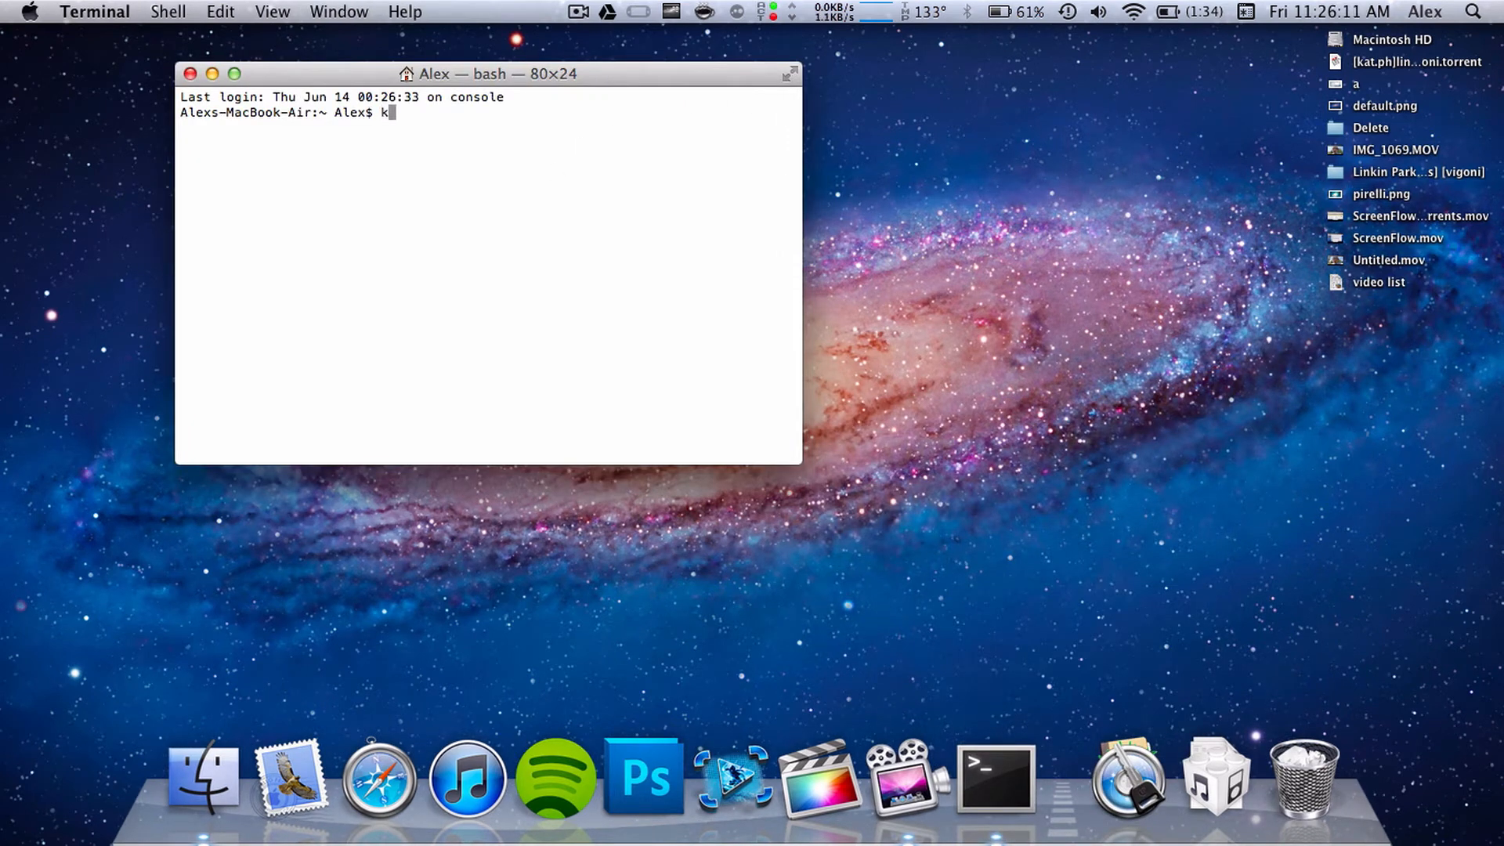
text(illall Doo)
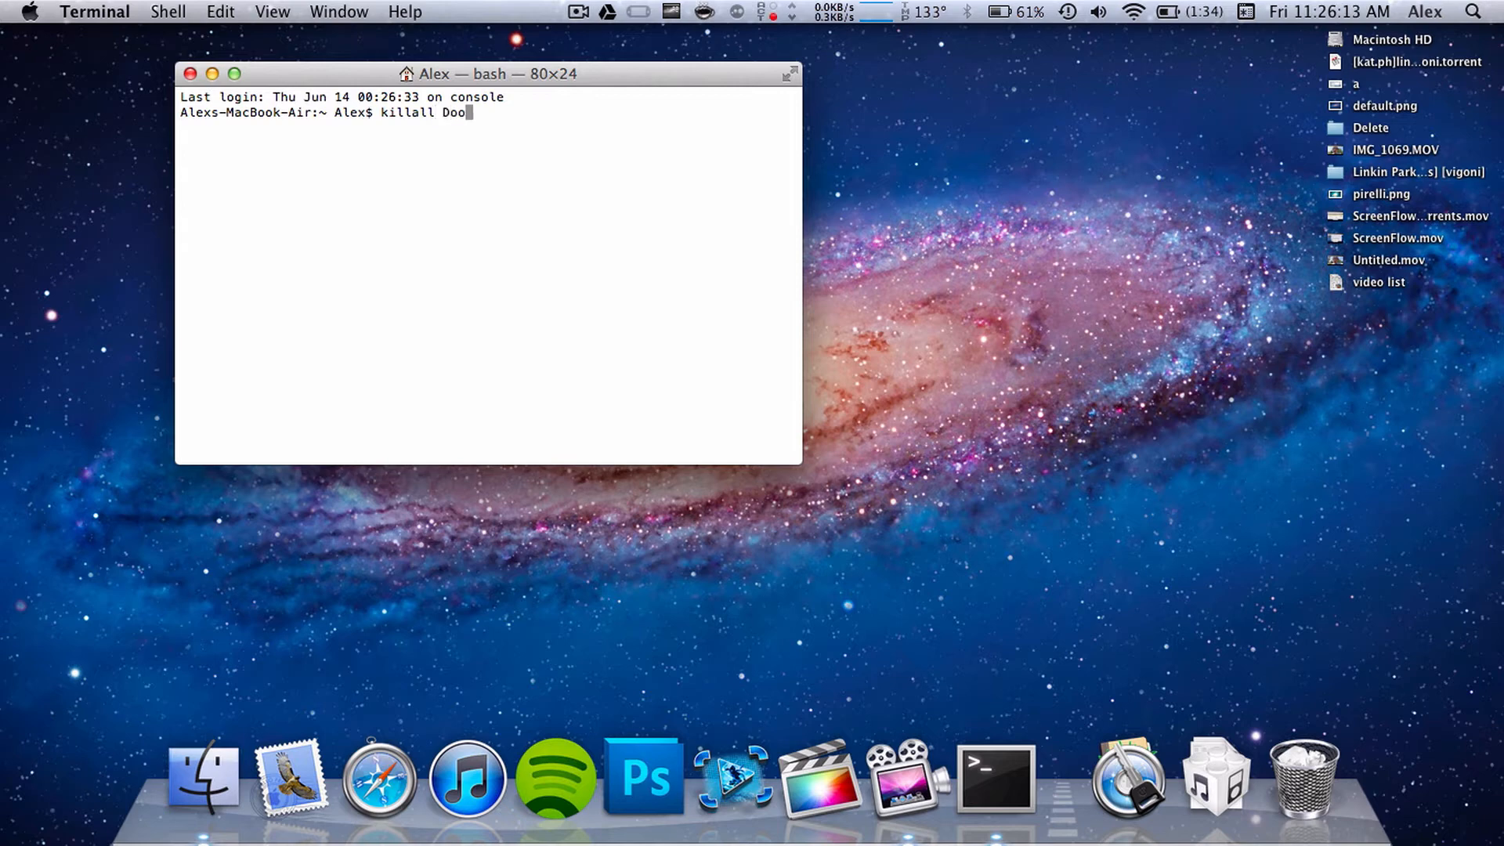
text(ck)
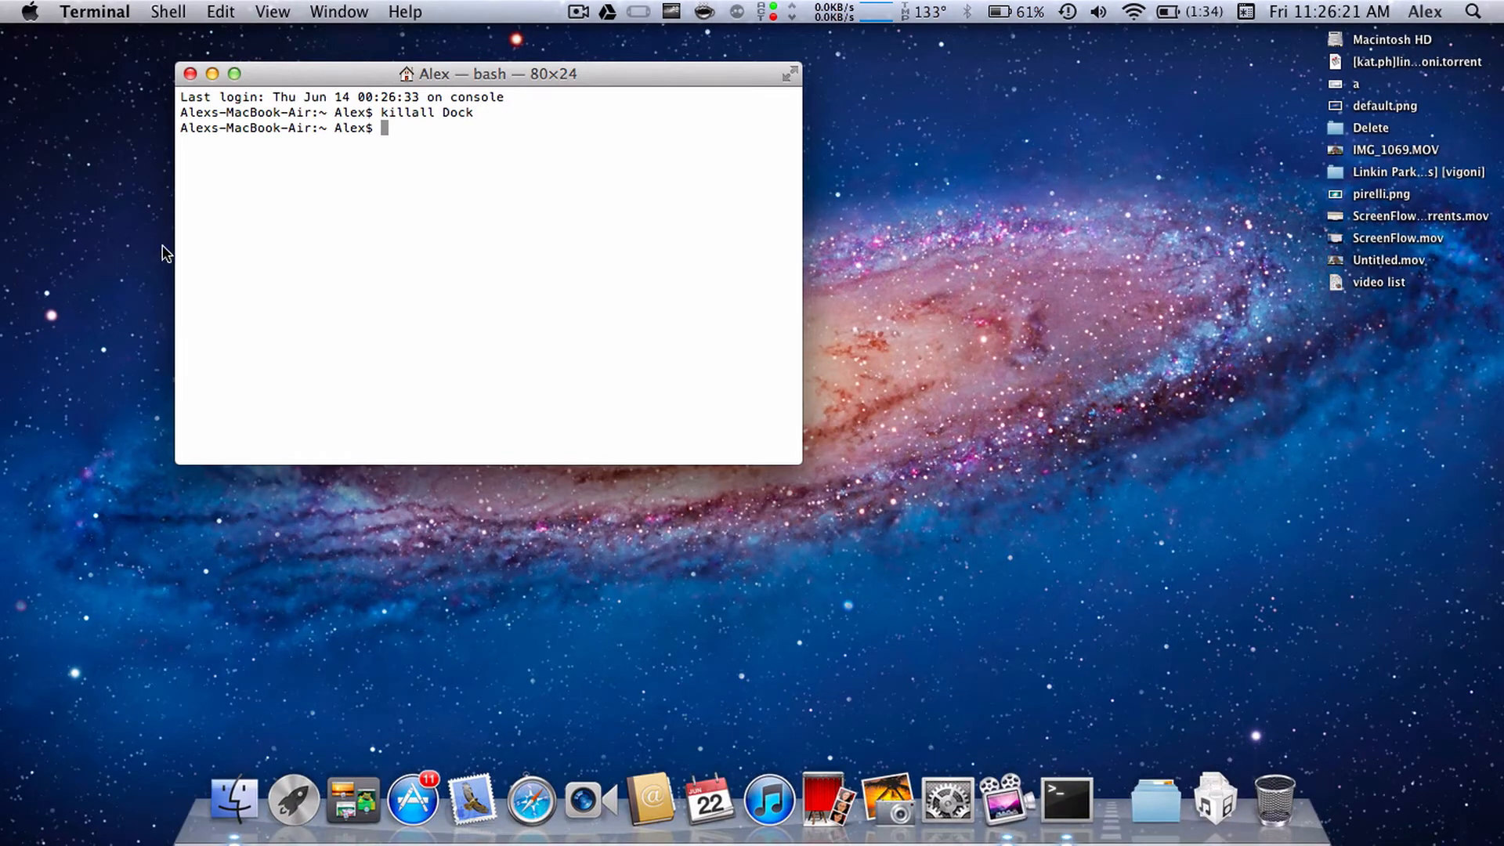
mouse_move(1004, 799)
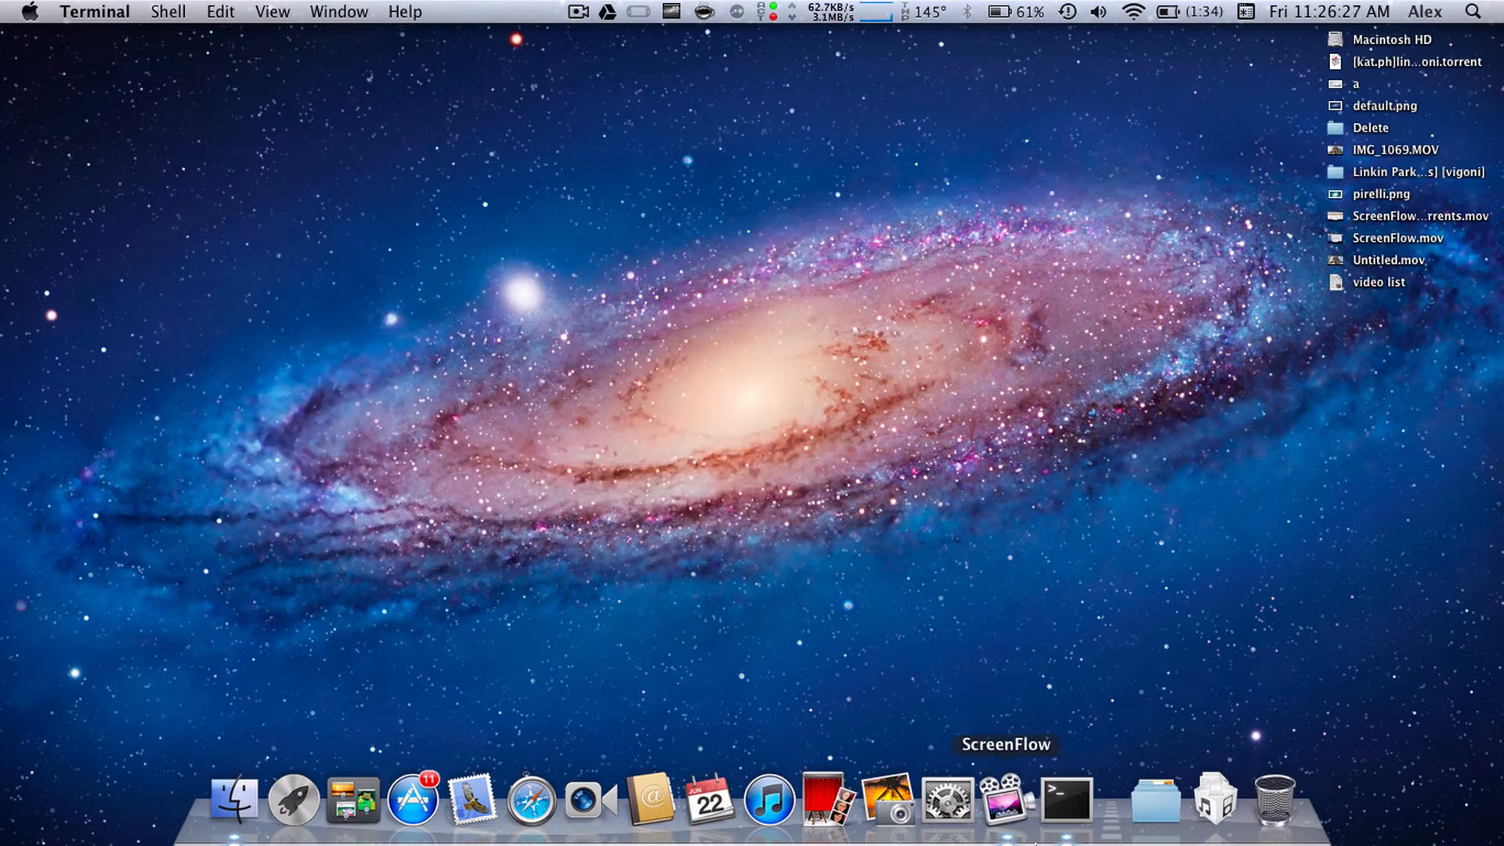
Quit Terminal from its Dock icon's context menu
right_click(1065, 799)
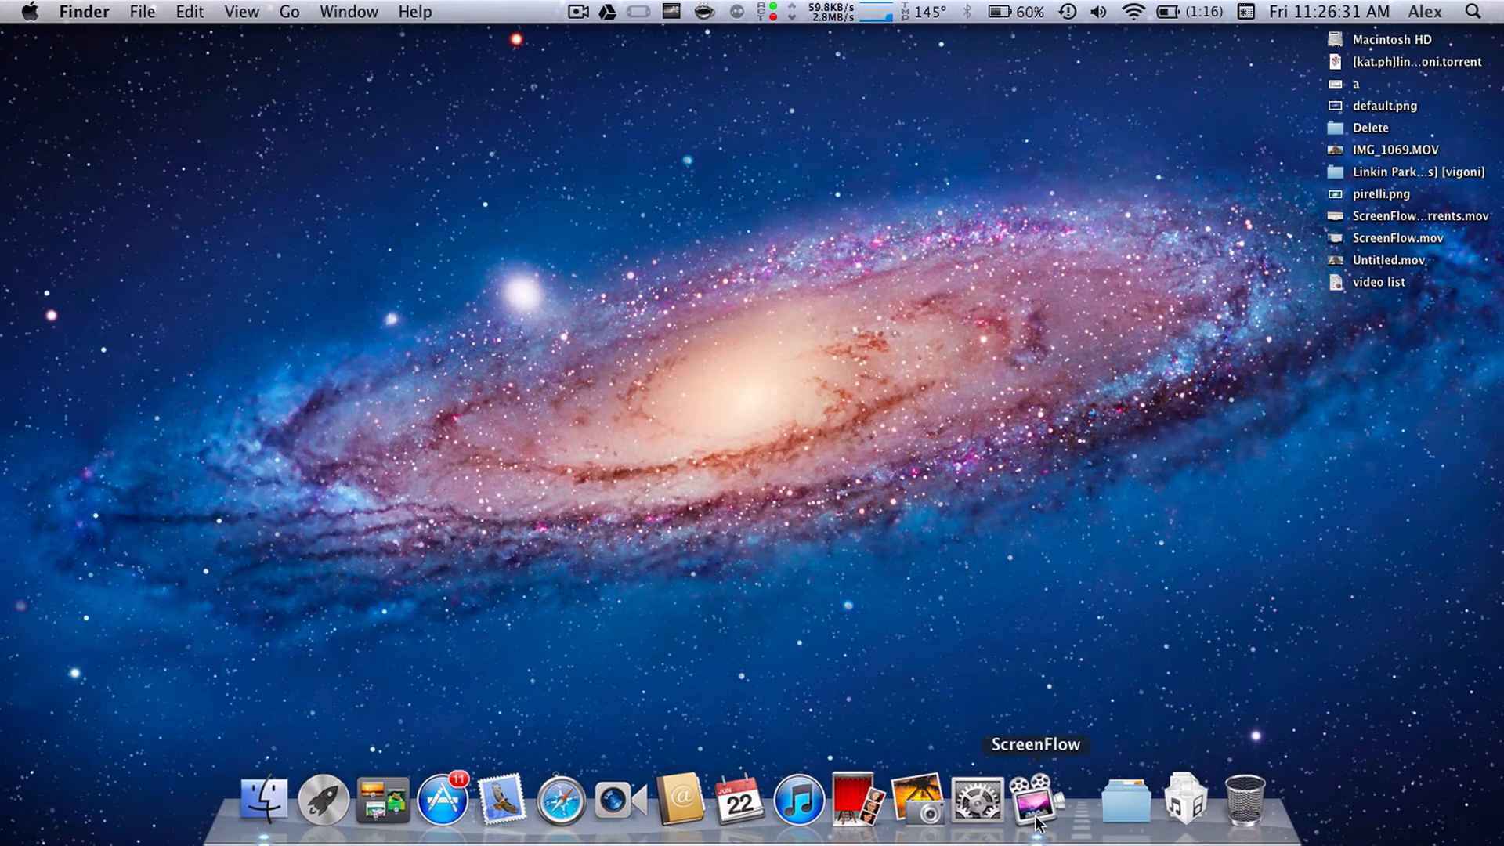
mouse_move(1118, 525)
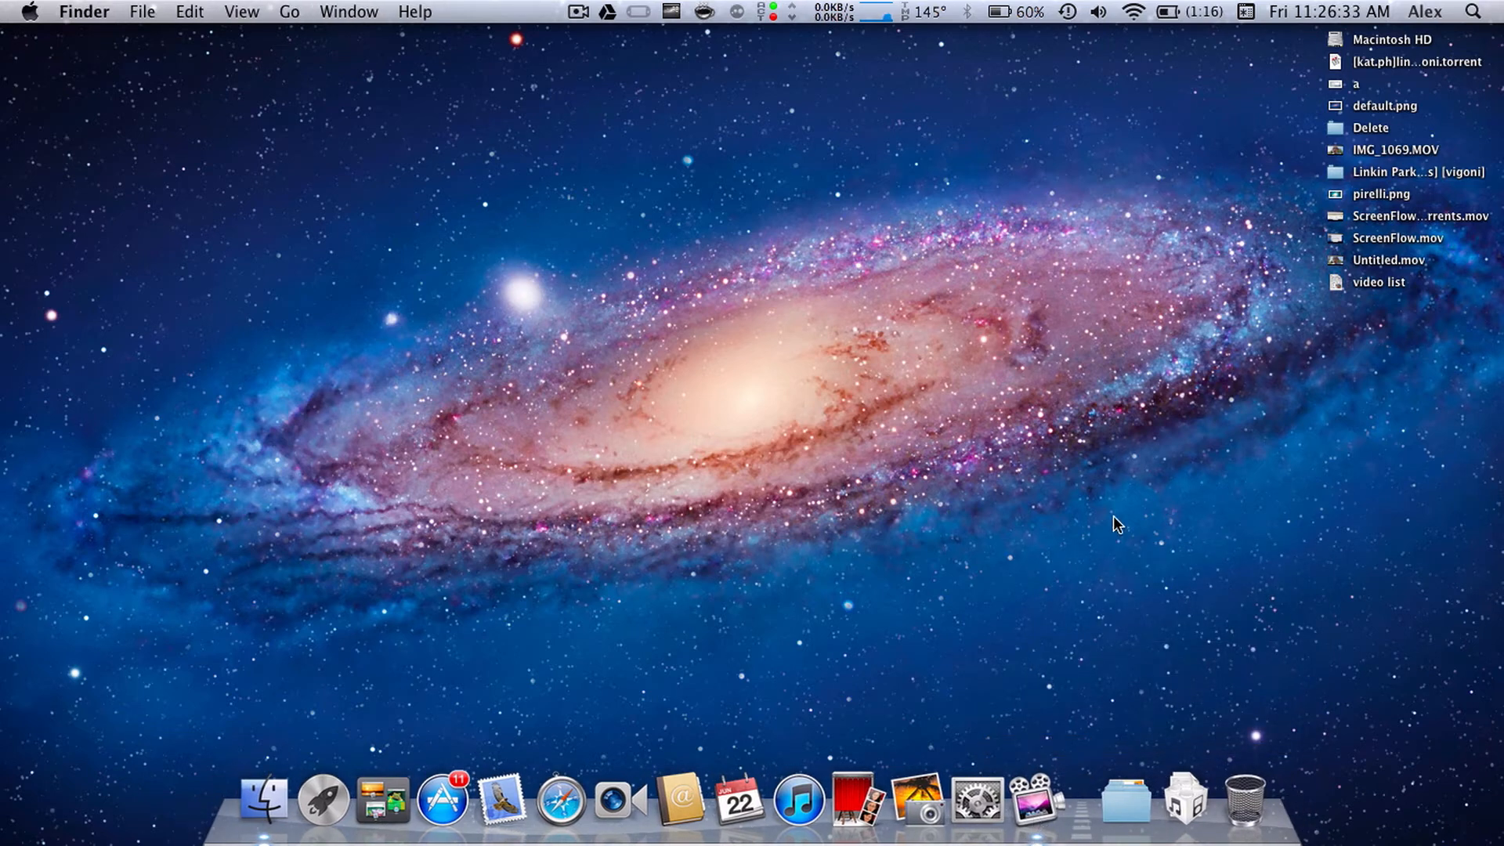
mouse_move(561, 800)
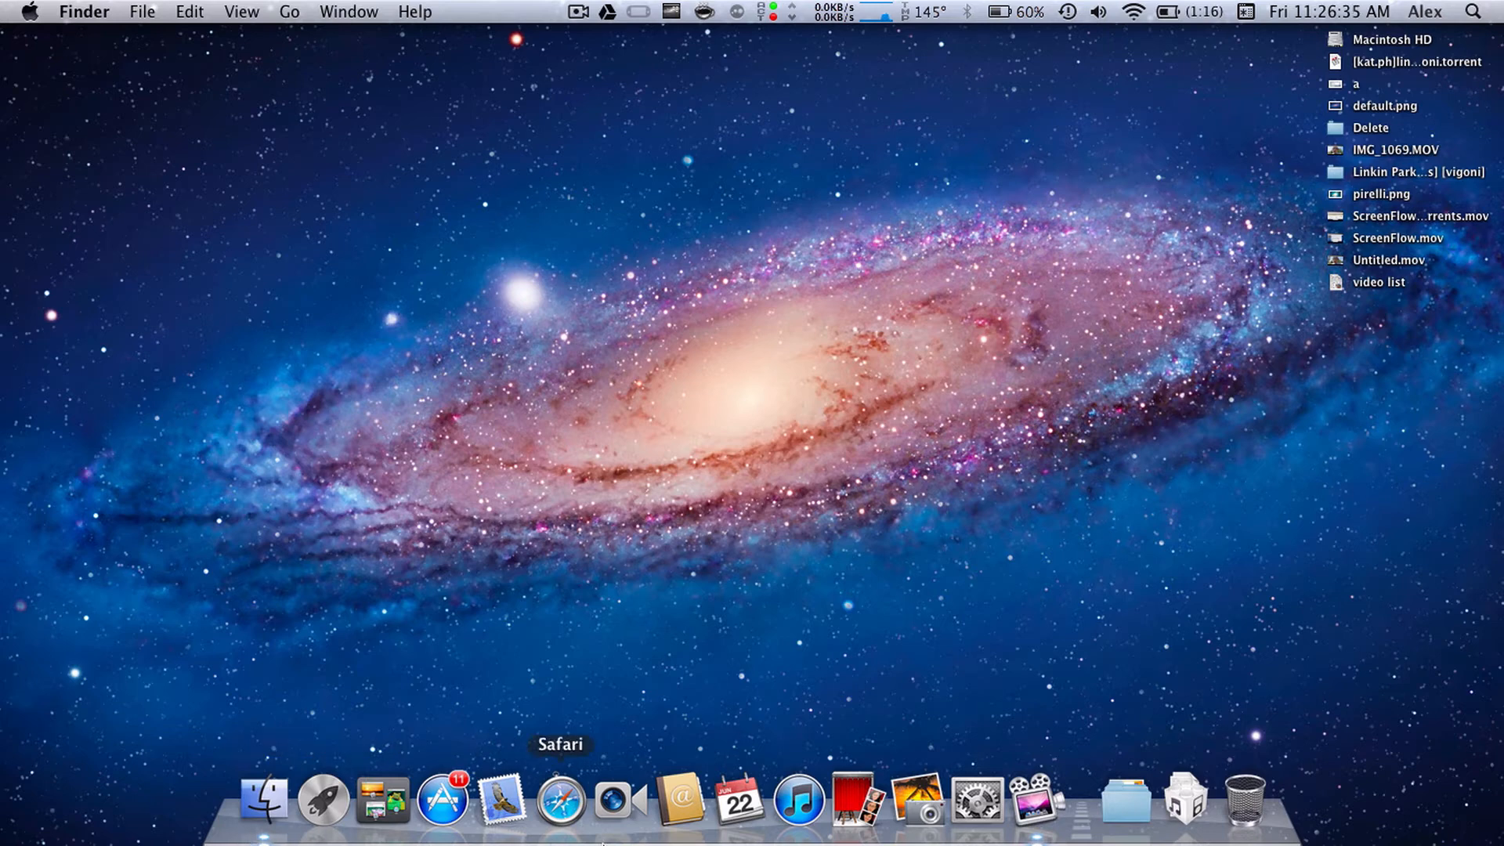
mouse_move(1183, 799)
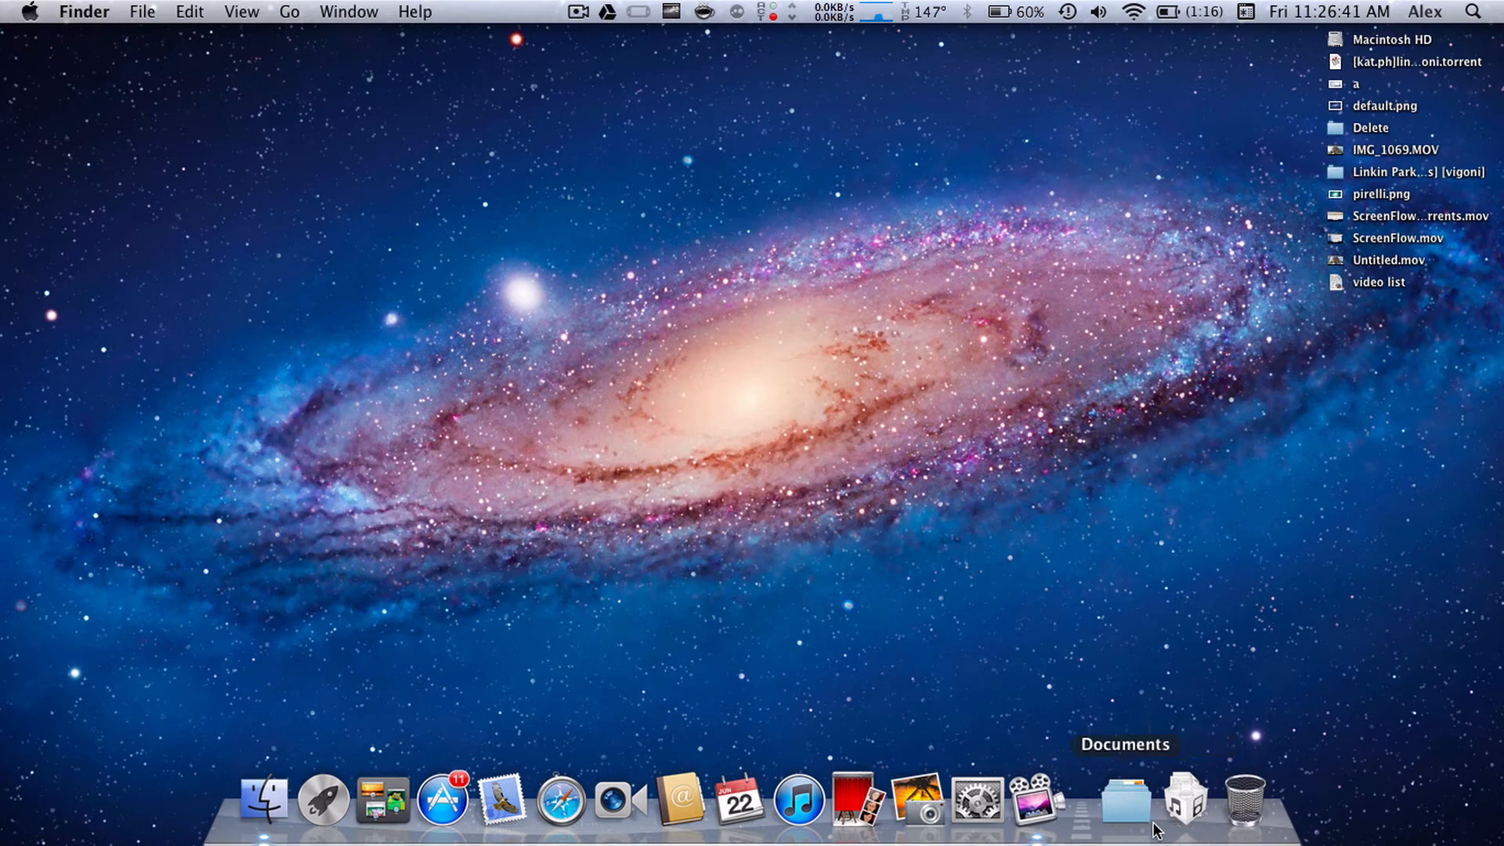
mouse_move(264, 797)
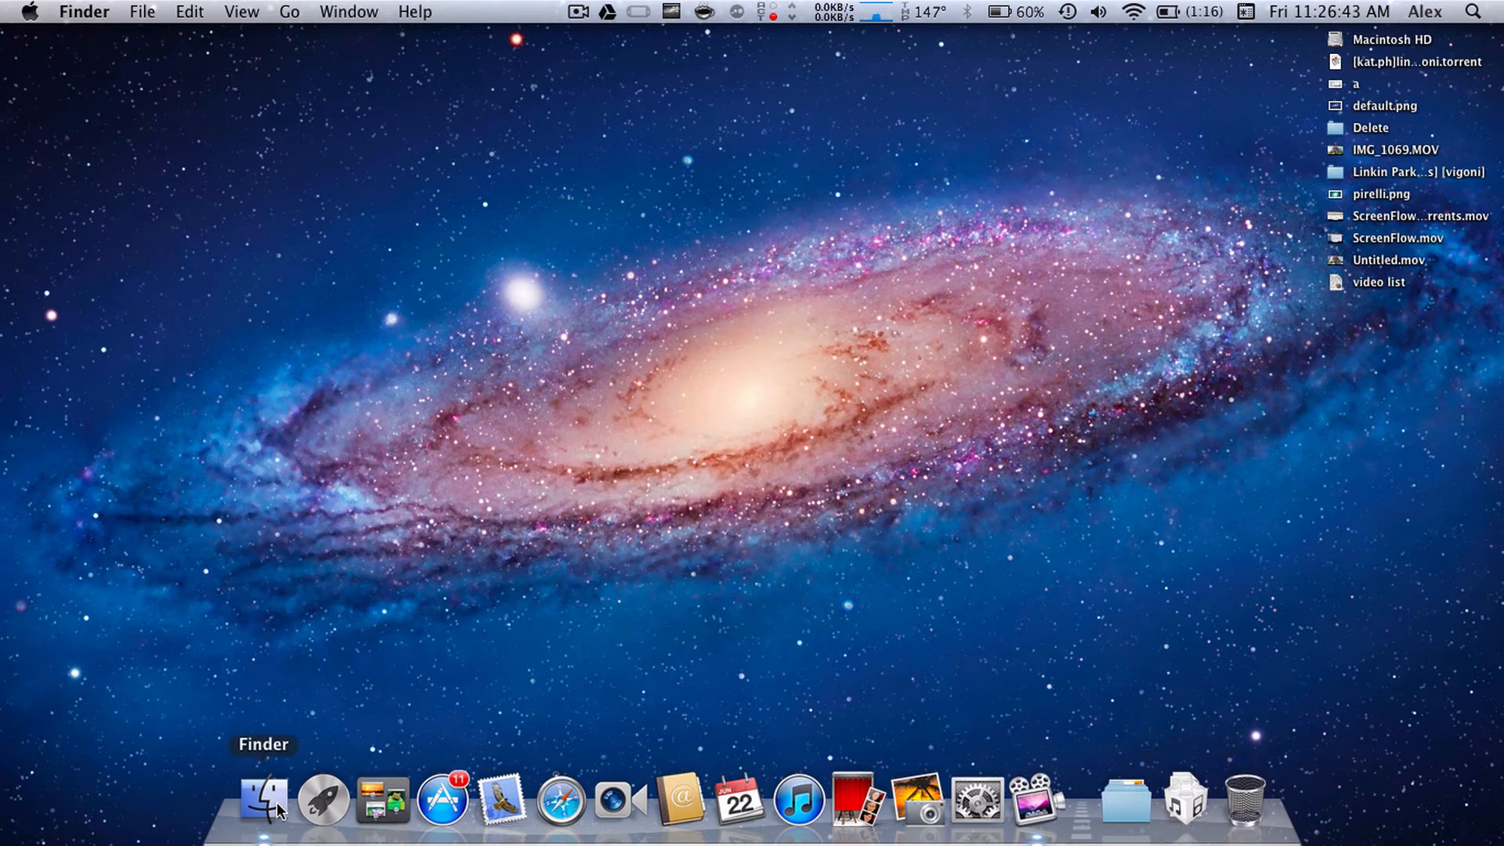
click(264, 800)
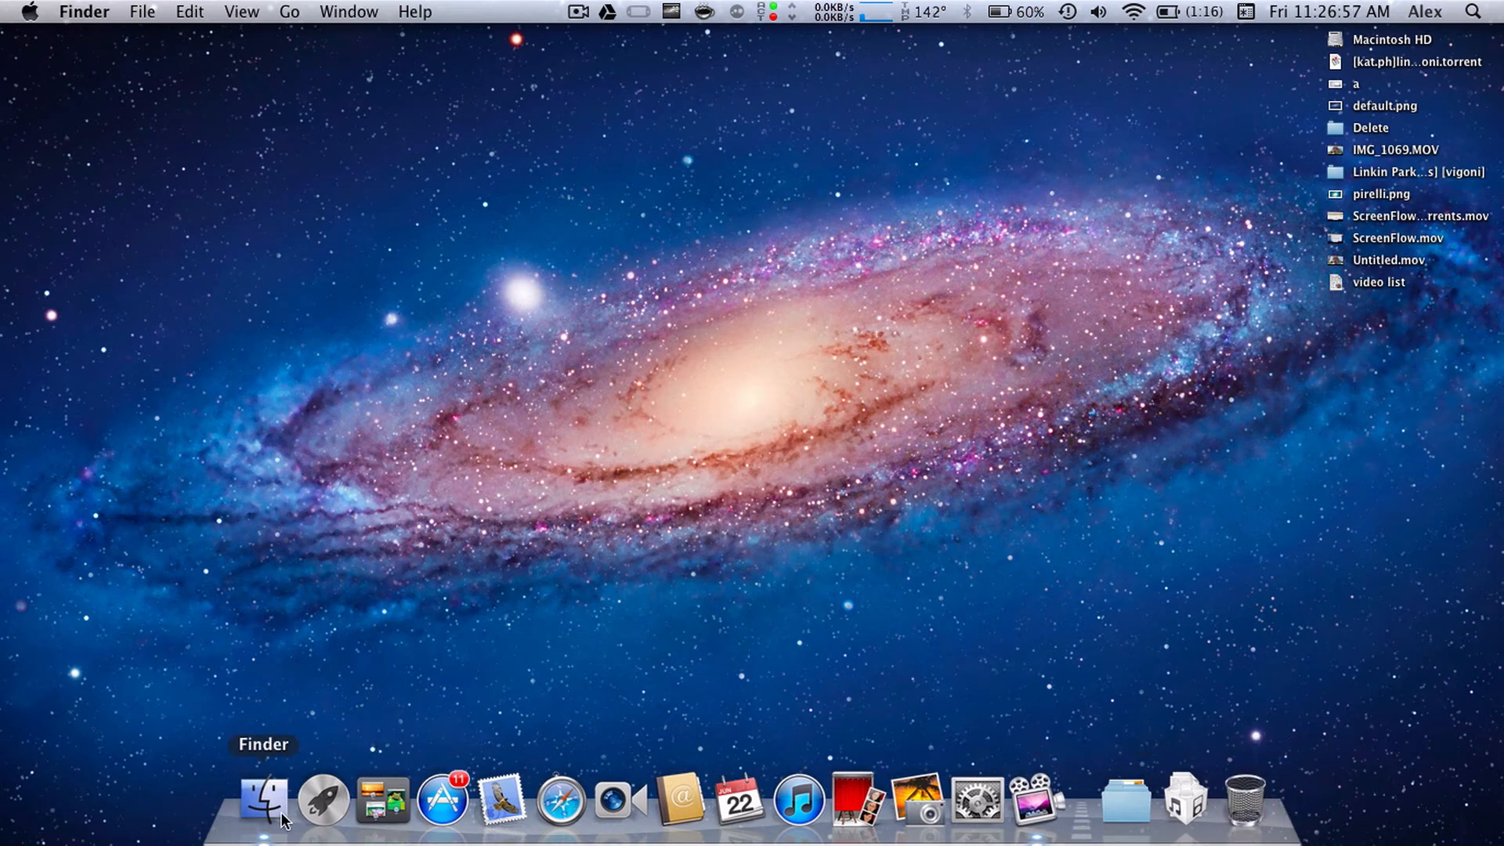
Drag Applications from Macintosh HD into the Dock, then close the window
click(264, 799)
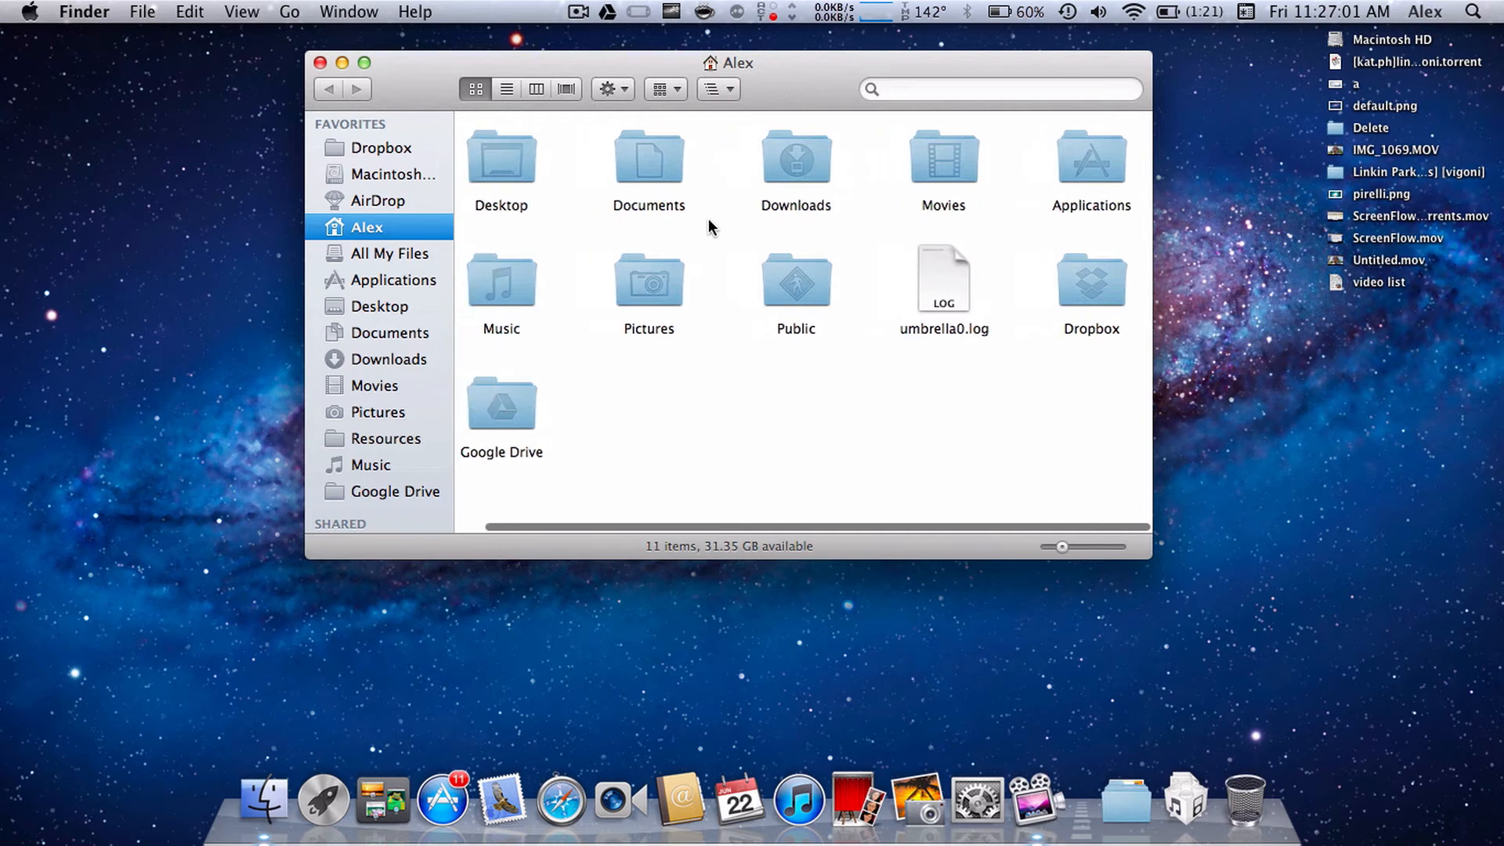
click(1091, 158)
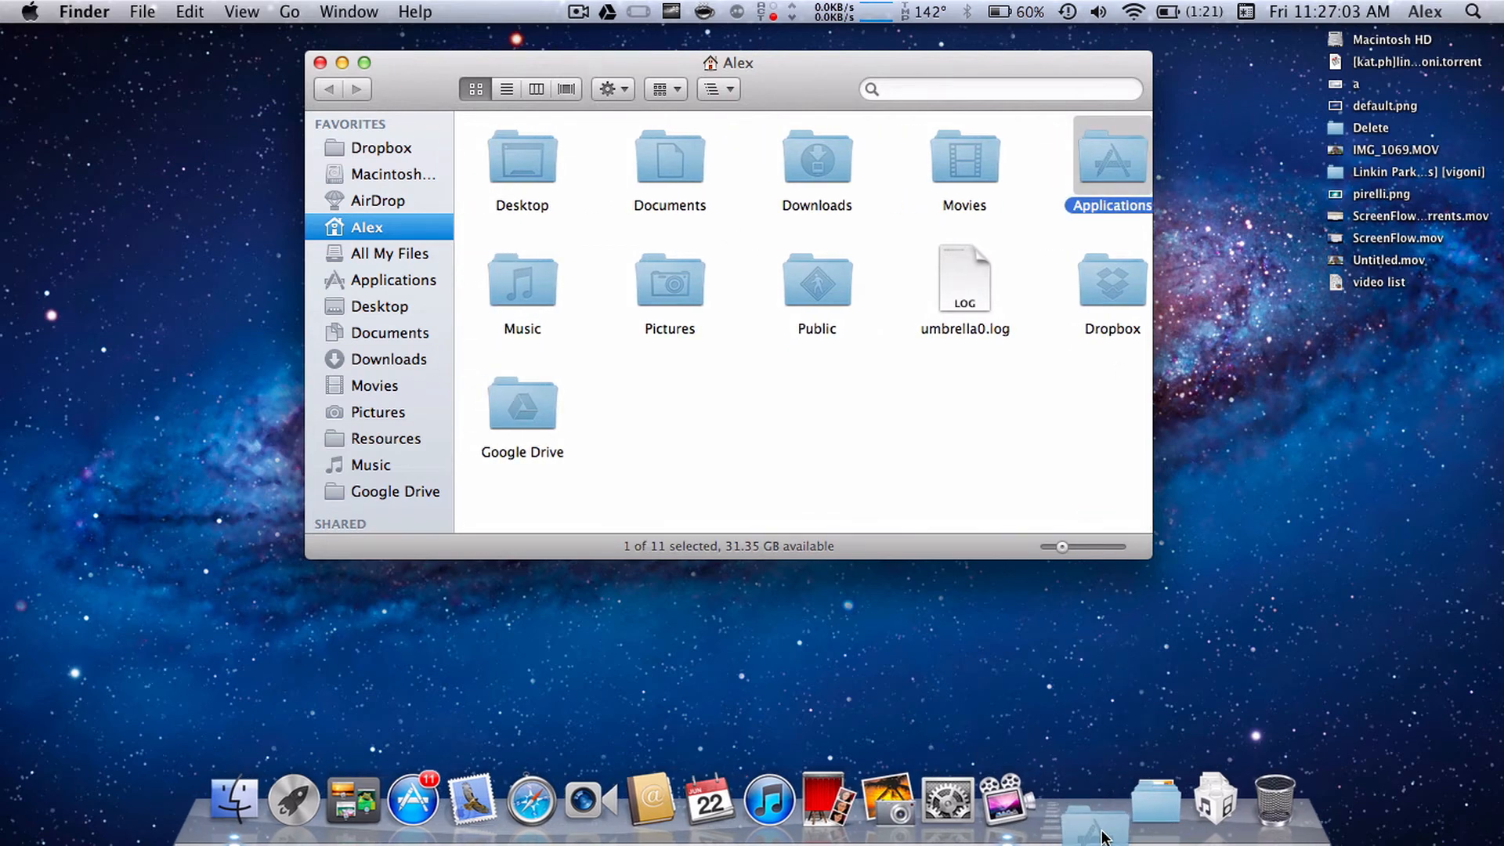
mouse_move(1095, 806)
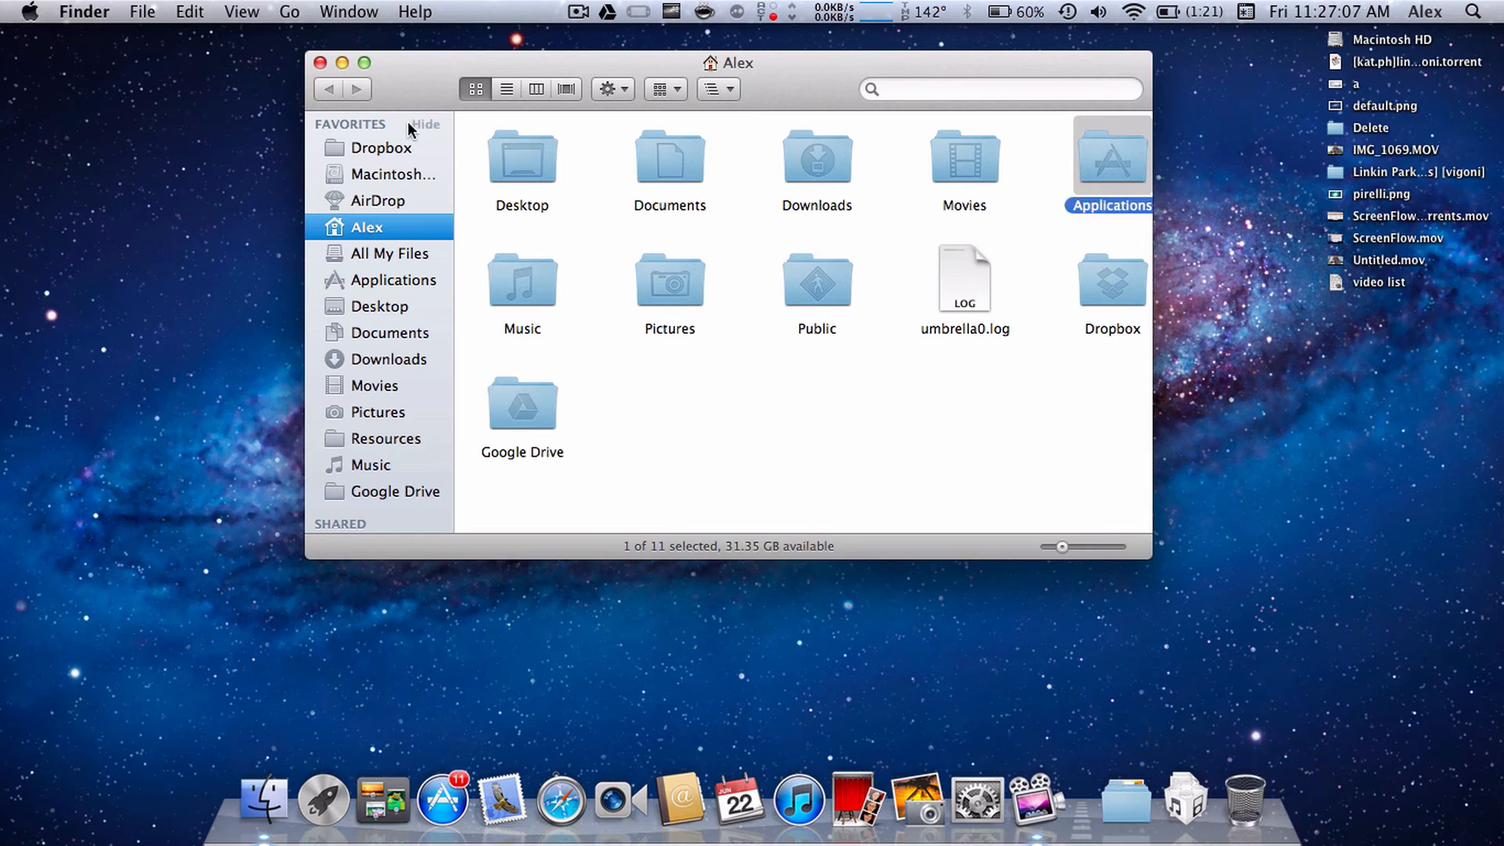
click(389, 174)
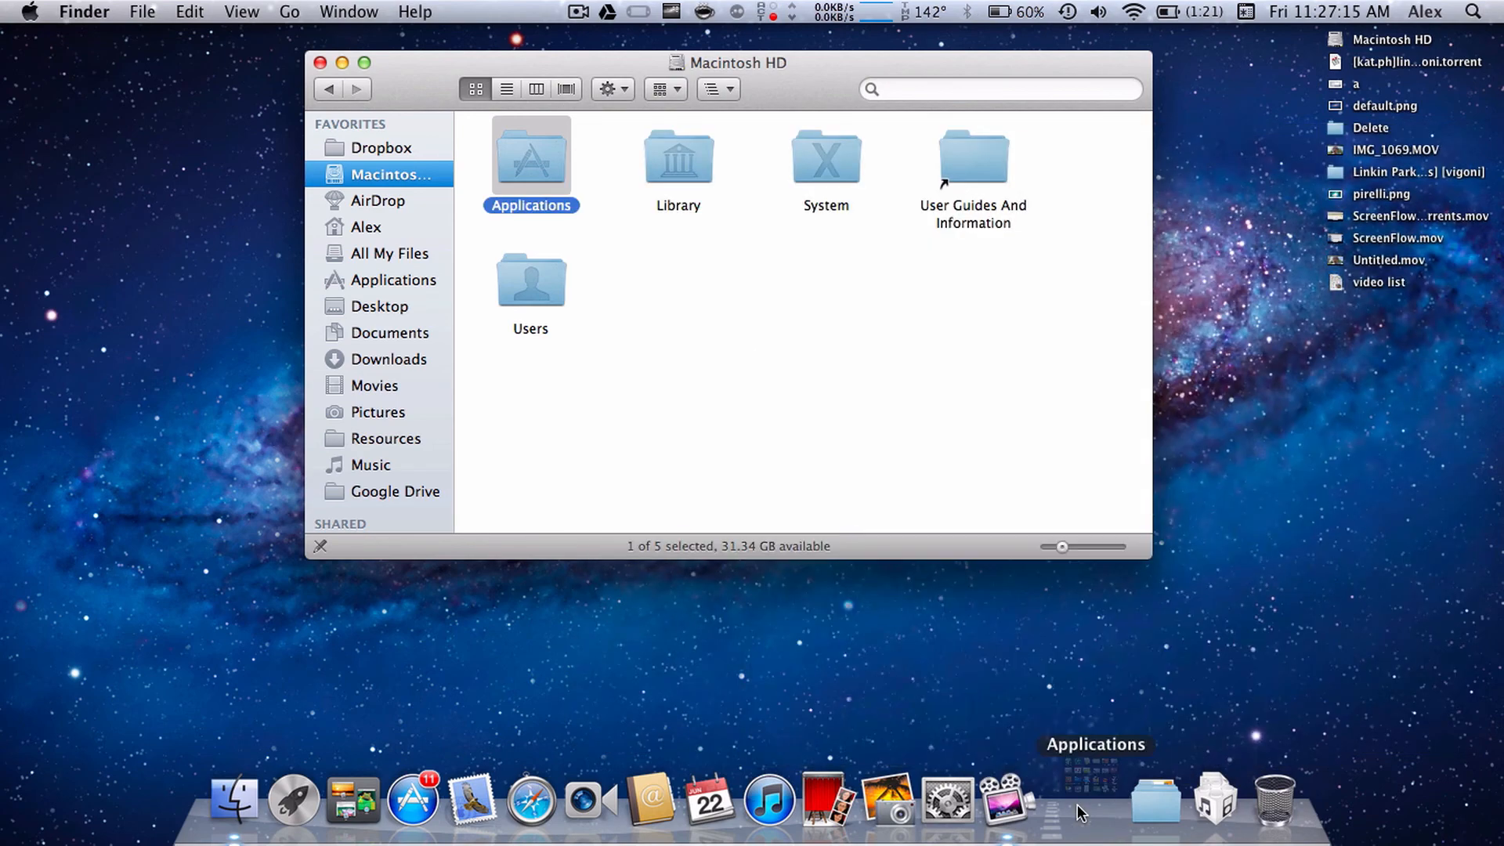
click(773, 444)
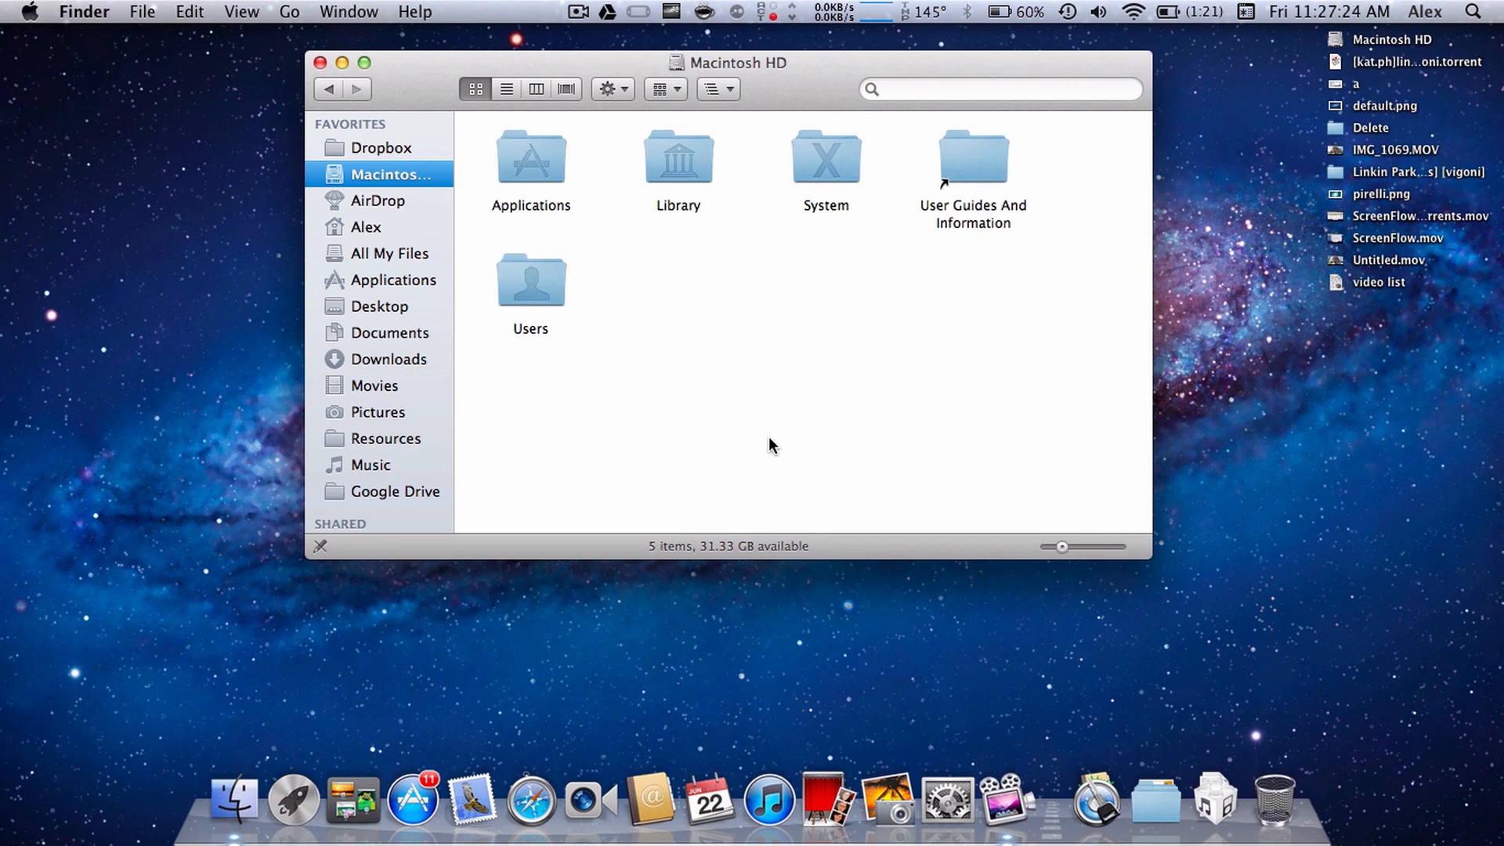
click(321, 63)
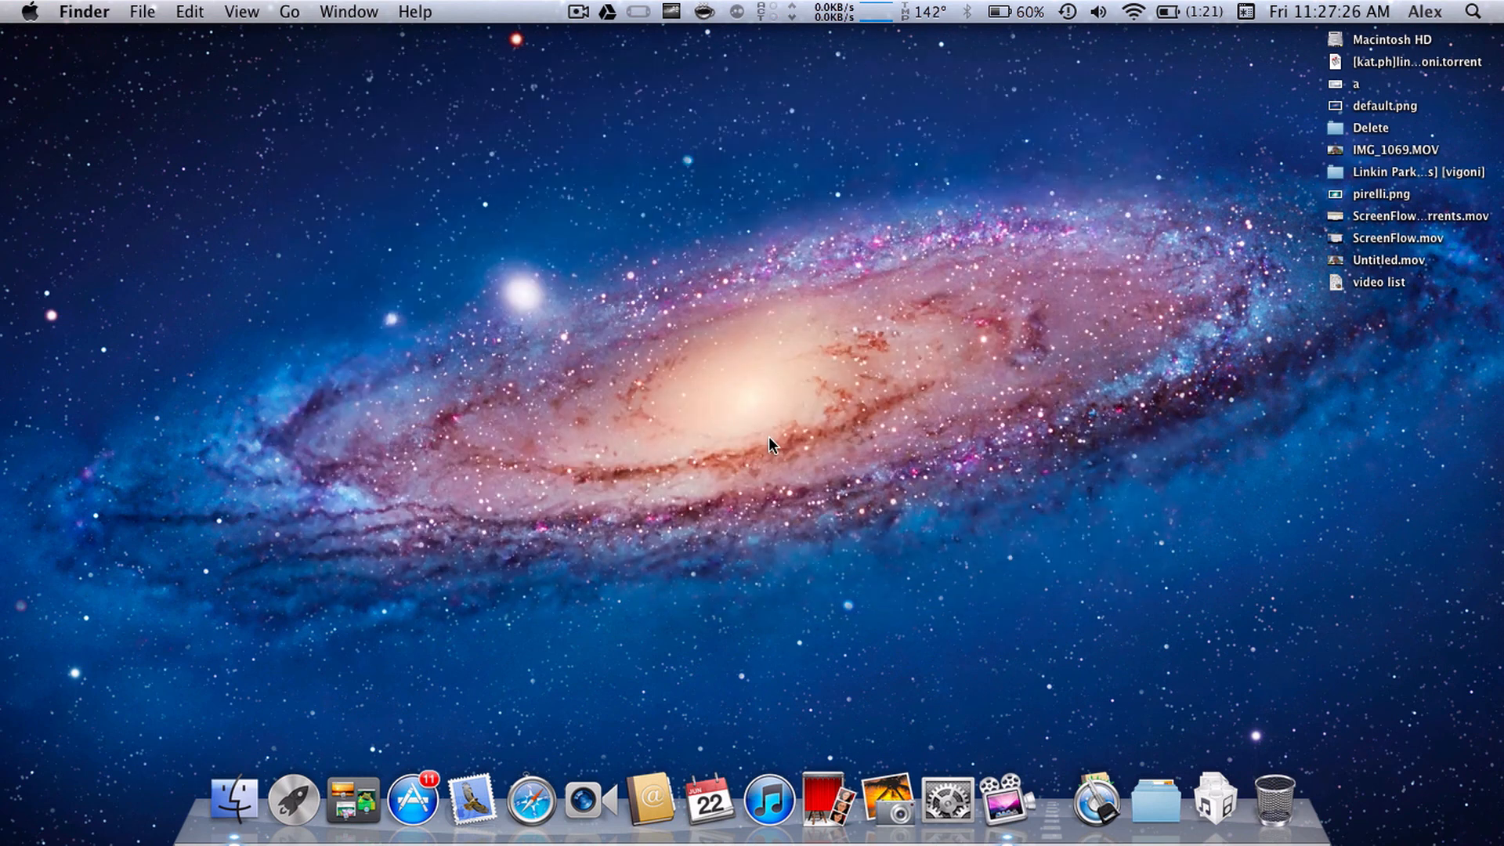